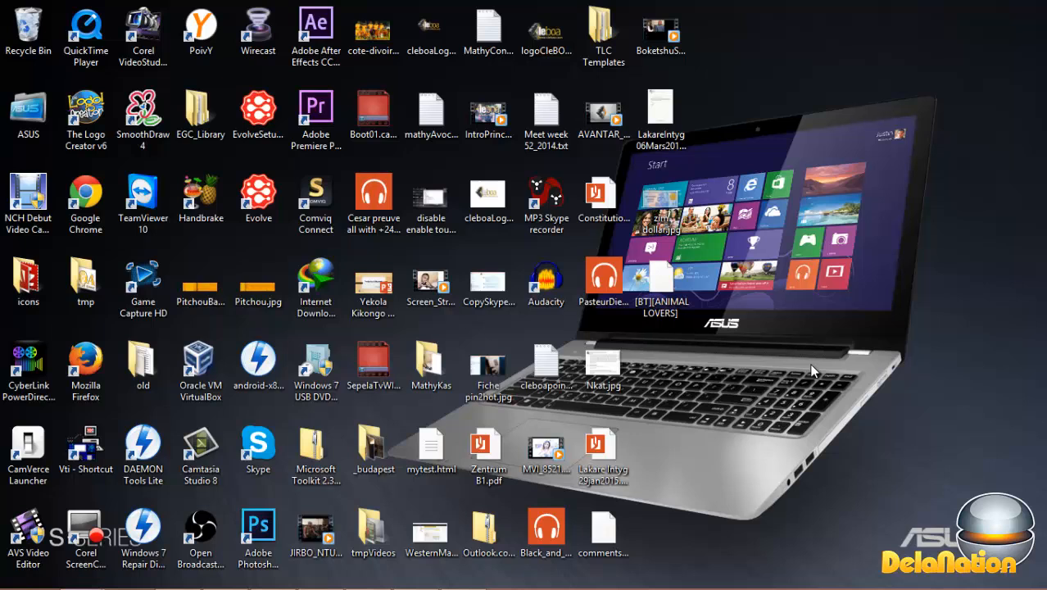
pyautogui.moveTo(714, 341)
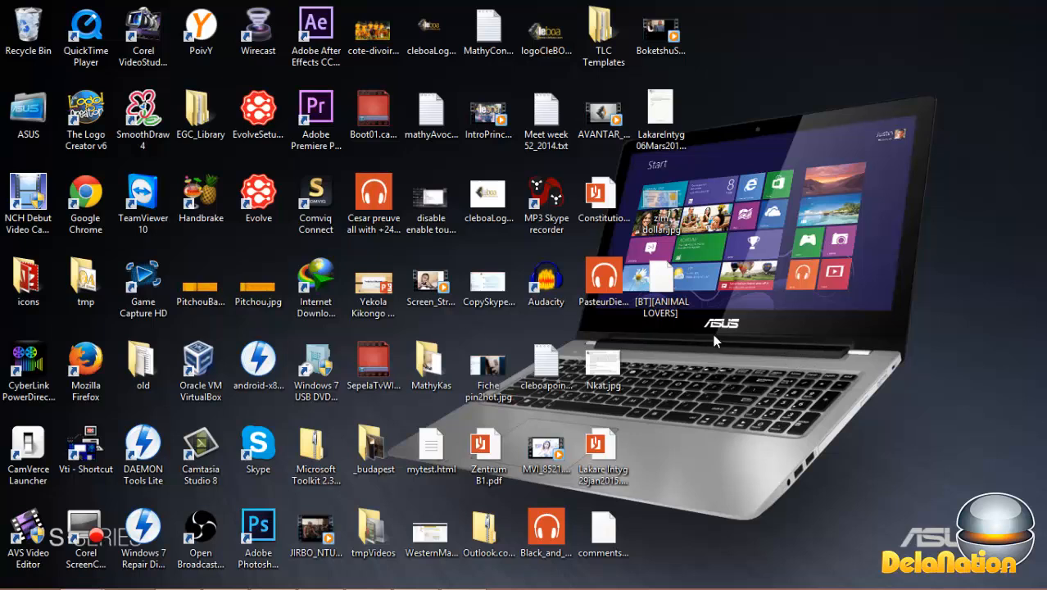
pyautogui.moveTo(684, 305)
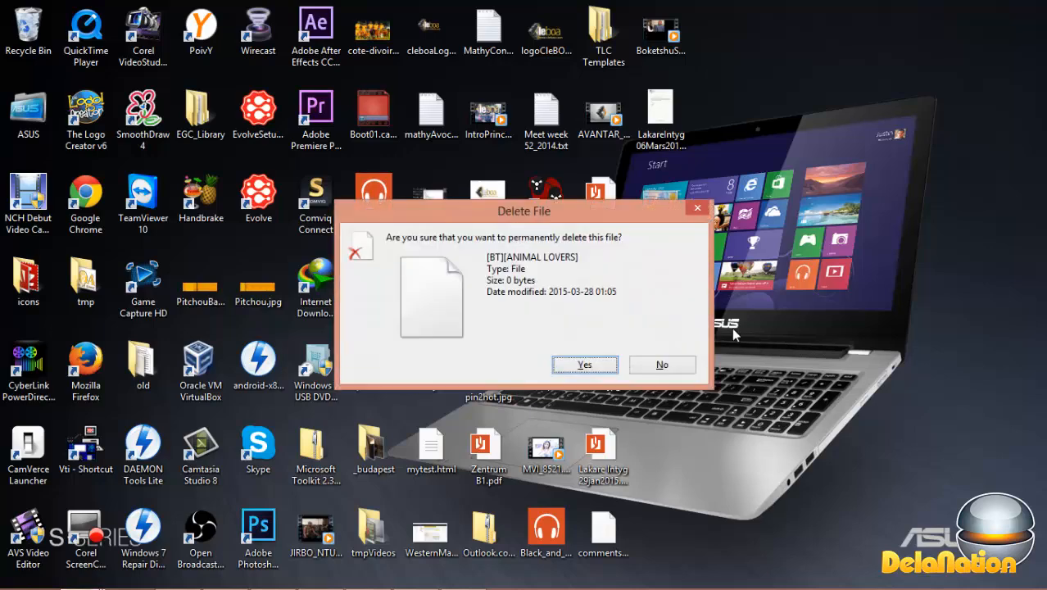
# Search the Start screen for cmd and run Command Prompt as administrator.
pyautogui.click(584, 364)
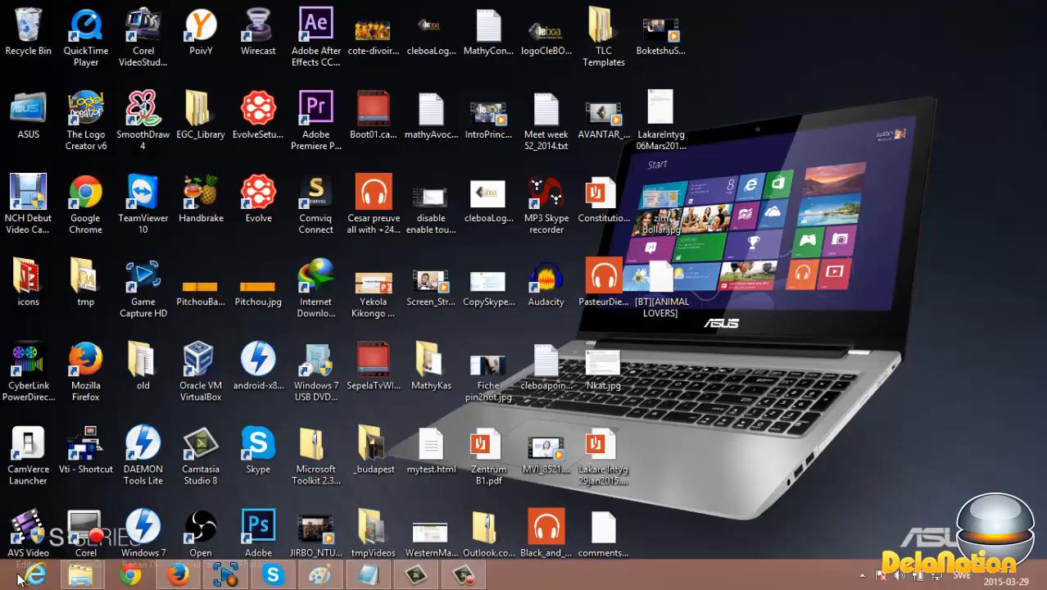
pyautogui.click(12, 577)
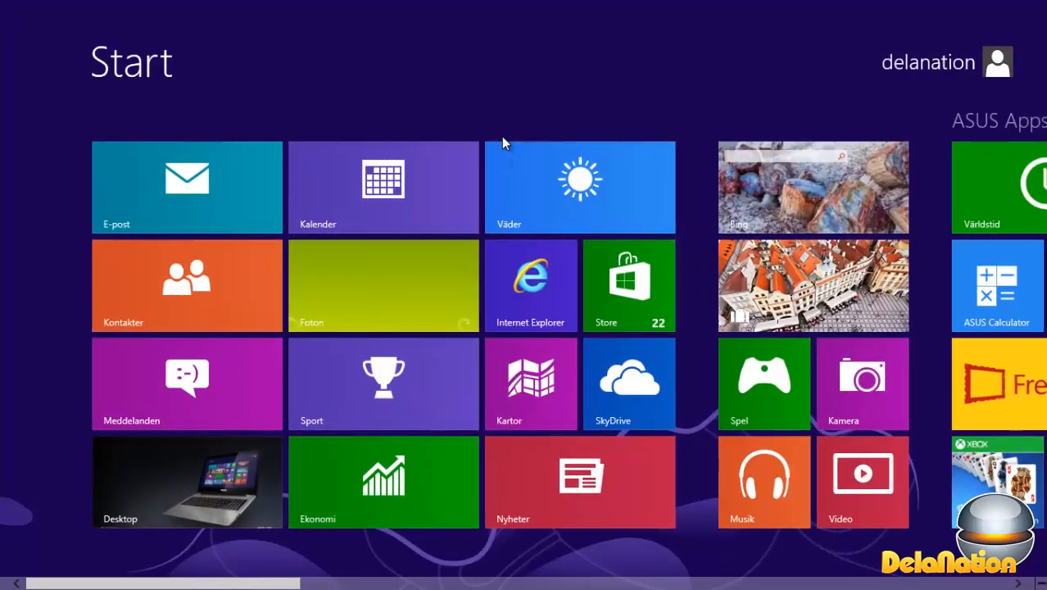
pyautogui.write('cmd')
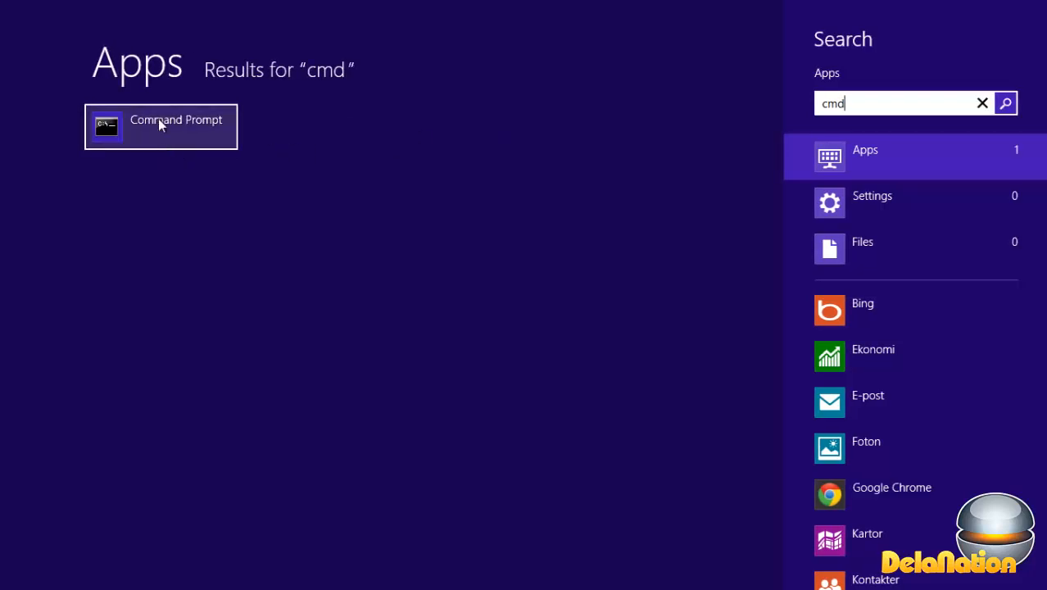
pyautogui.rightClick(160, 127)
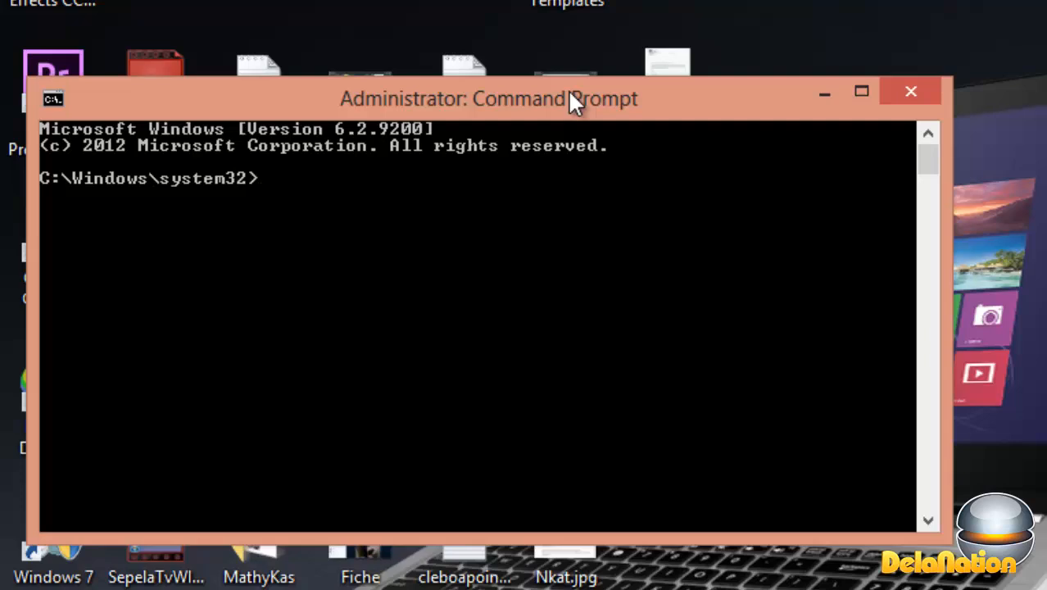
pyautogui.moveTo(455, 217)
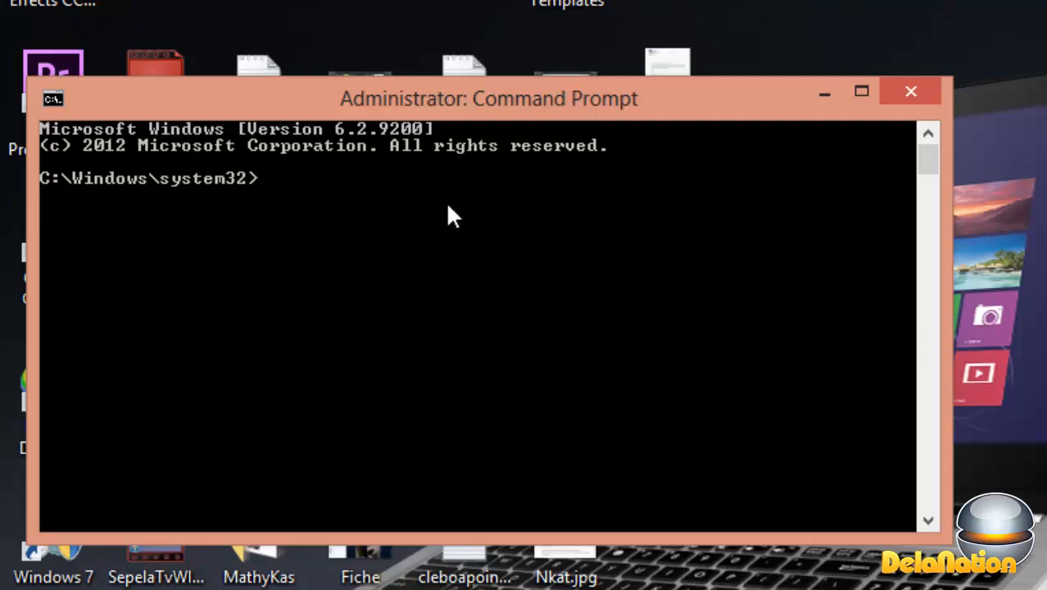
pyautogui.moveTo(508, 213)
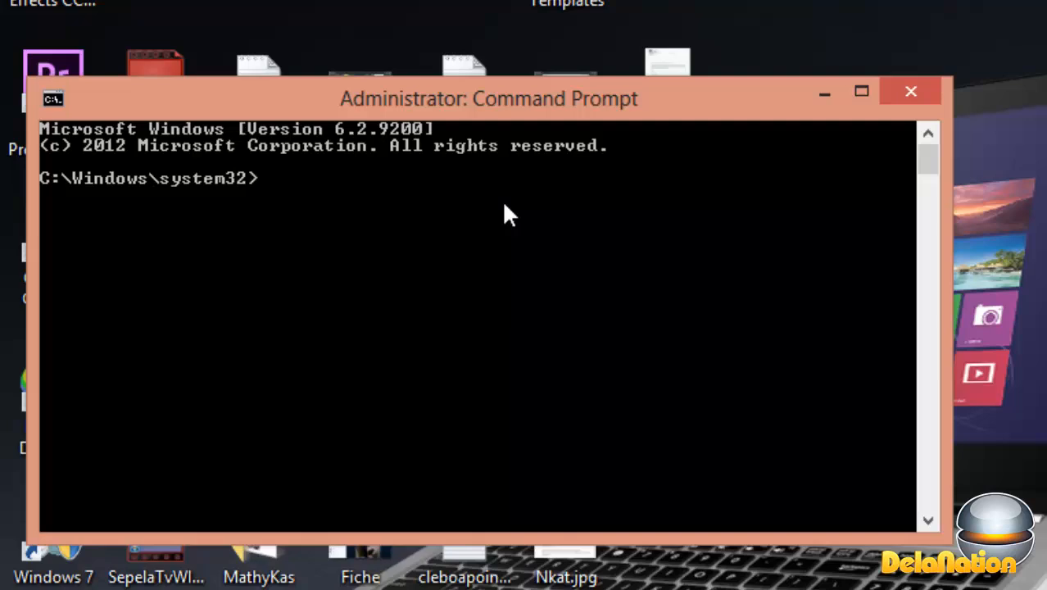
# Run cd %USERPROFILE%\desktop, correcting a mistyped ampersand along the way.
pyautogui.write('cd')
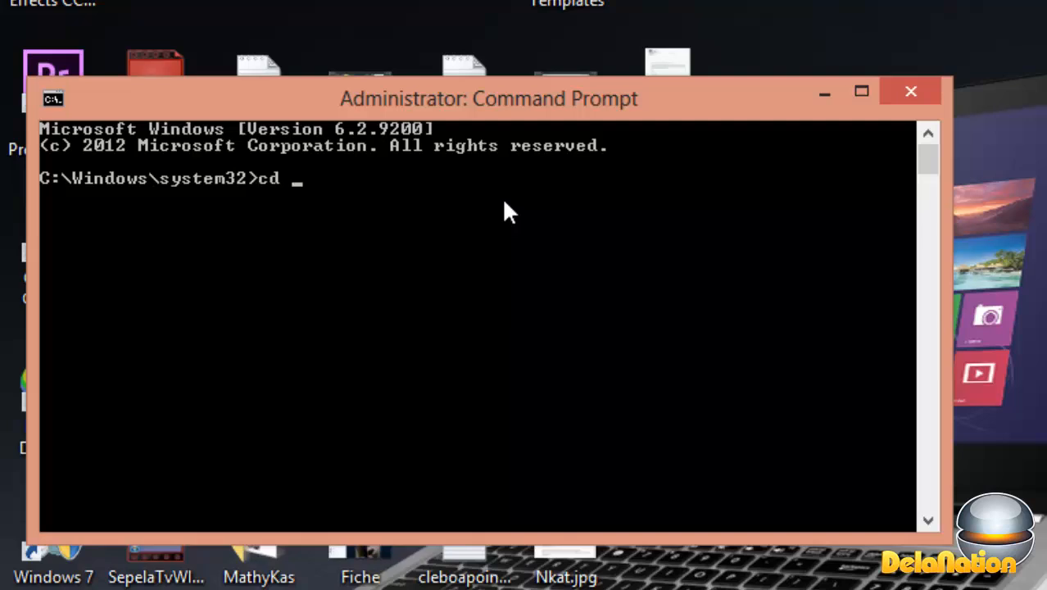
pyautogui.write('%')
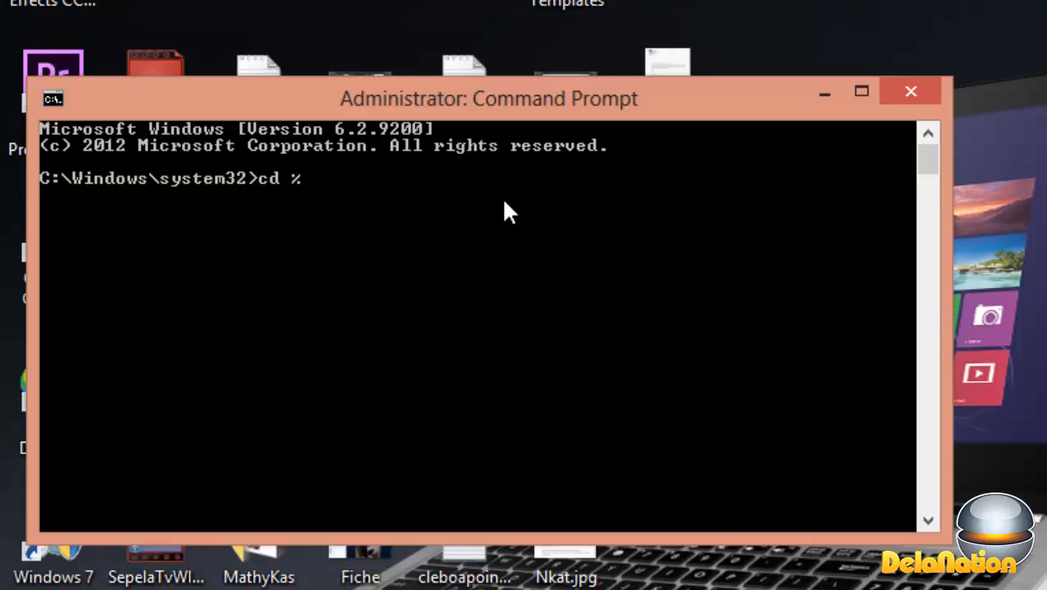
pyautogui.write('US')
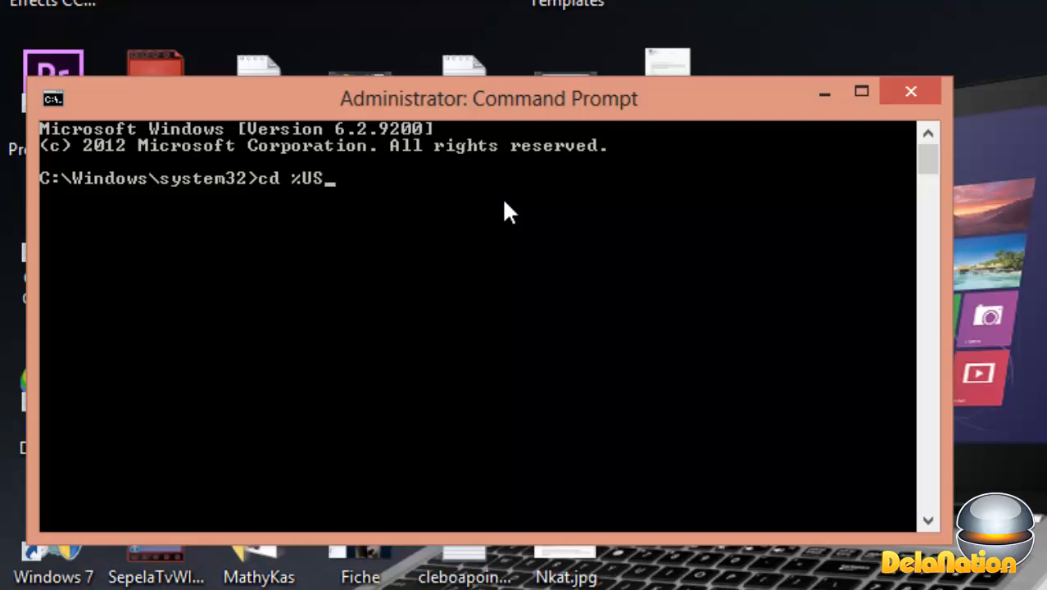
pyautogui.write('ER')
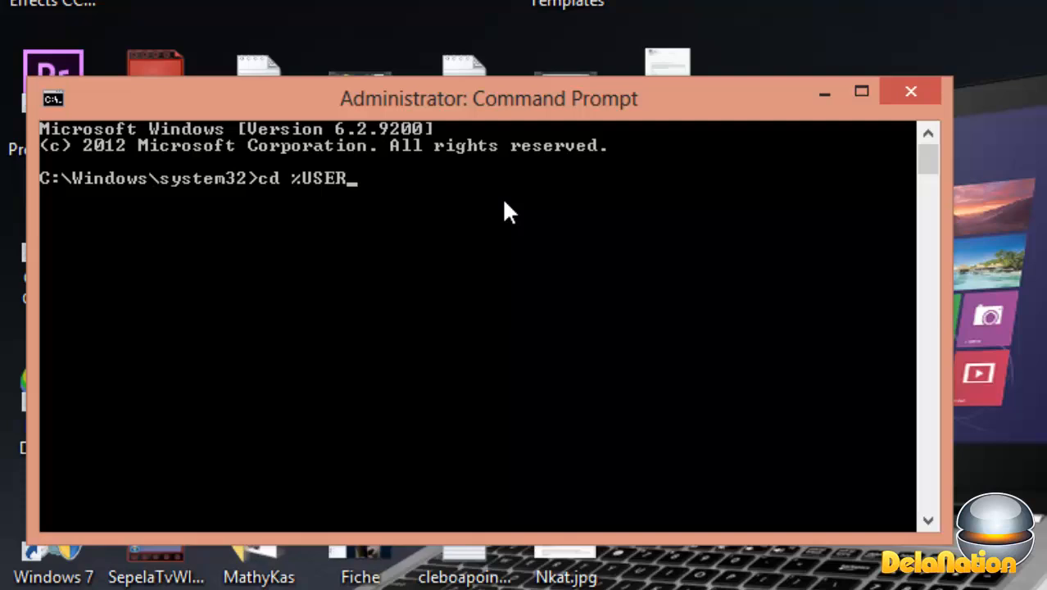
pyautogui.write('PROFILE')
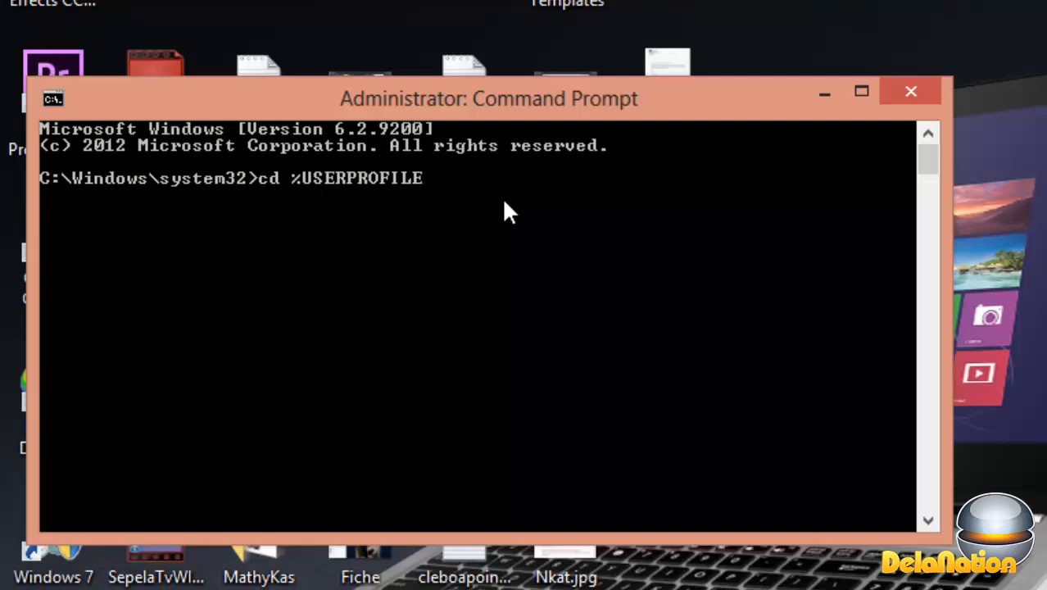
pyautogui.write('&')
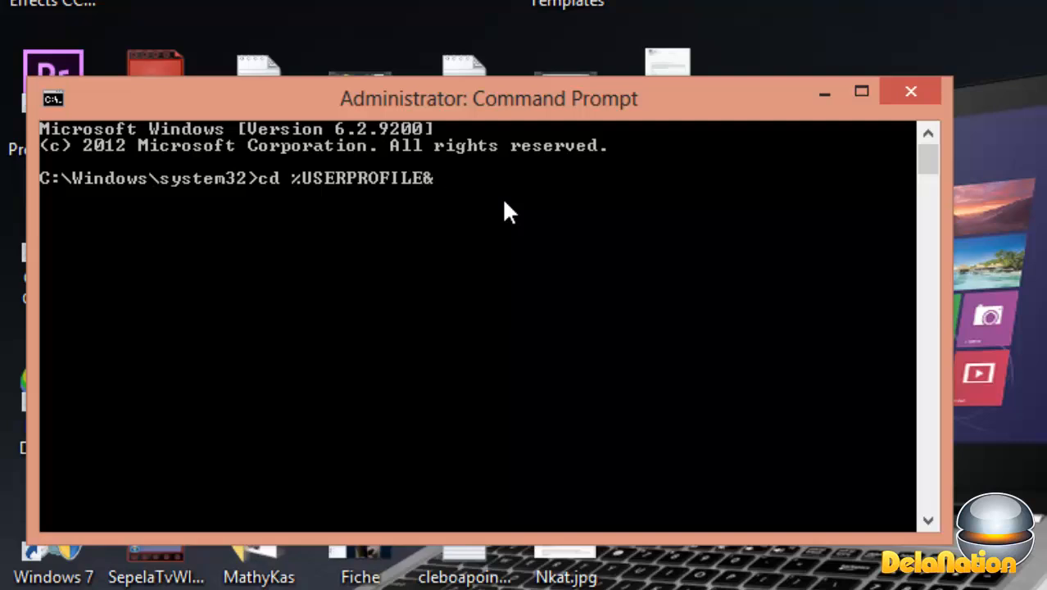
pyautogui.press('Backspace')
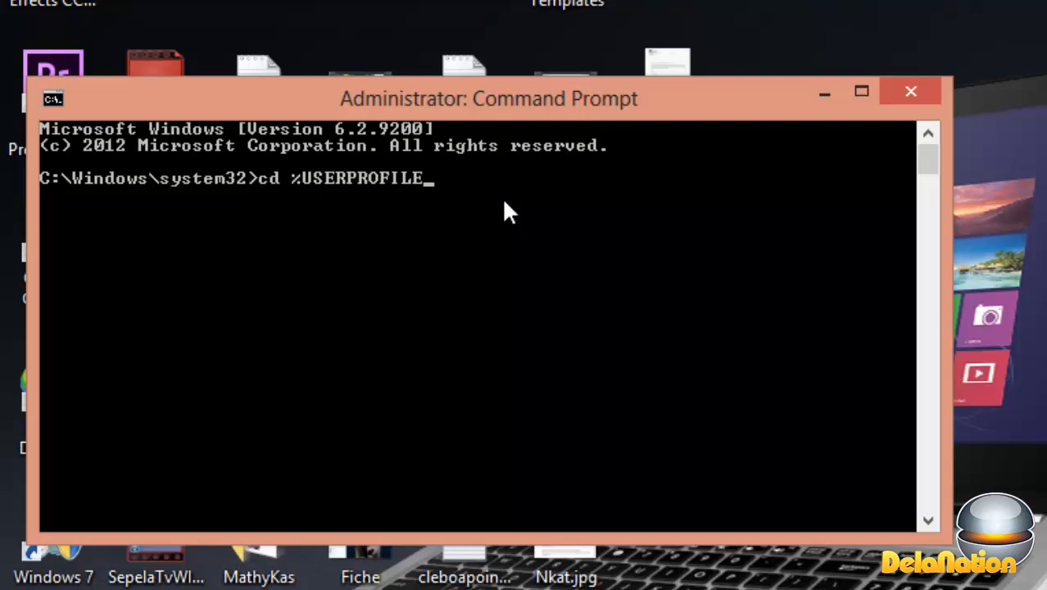
pyautogui.write('%')
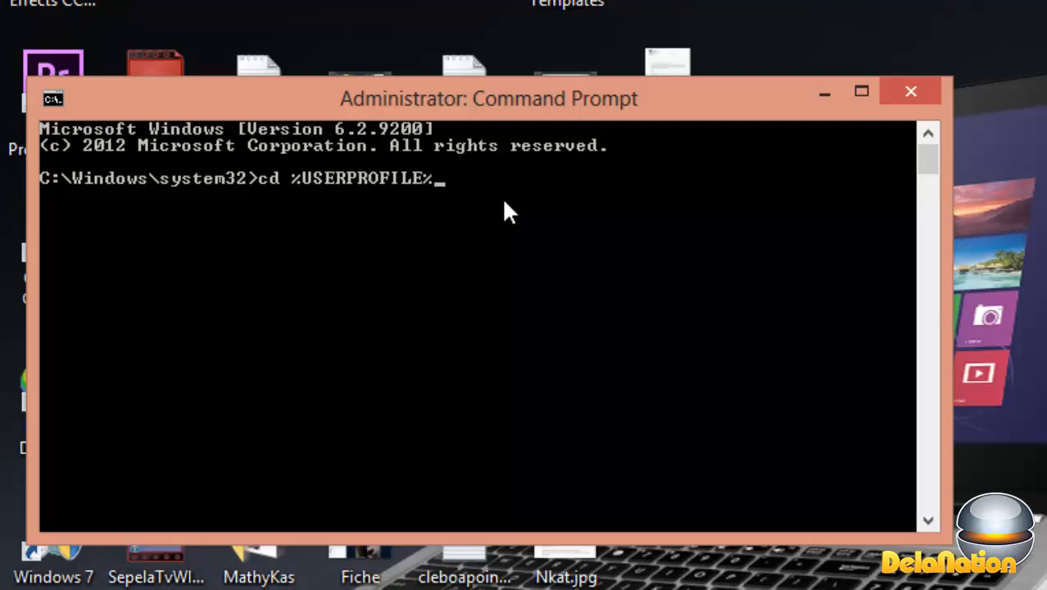
pyautogui.write('\\')
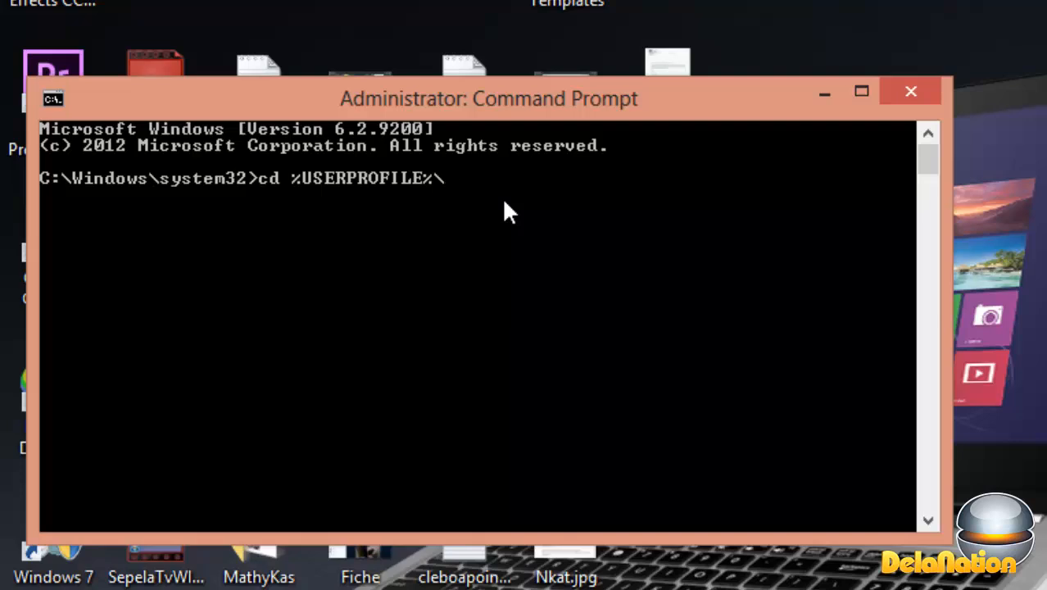
pyautogui.write('desk')
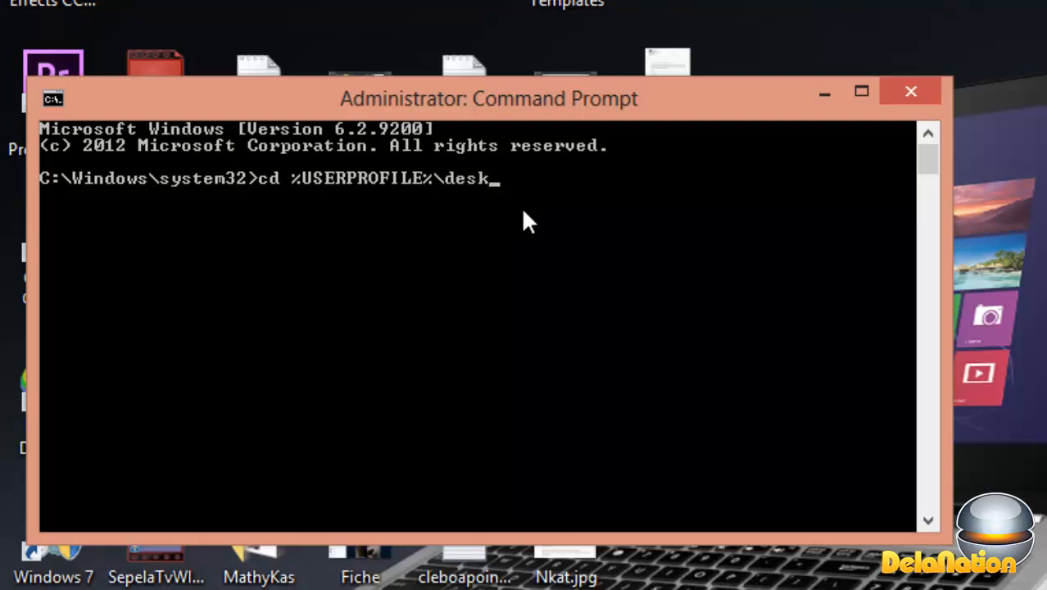
pyautogui.write('top')
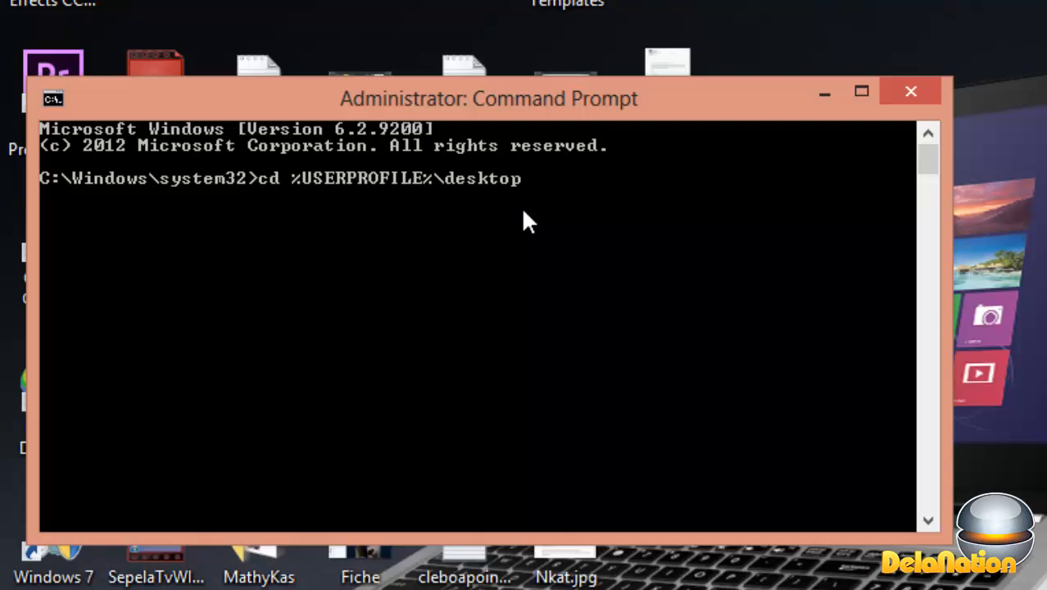
pyautogui.press('enter')
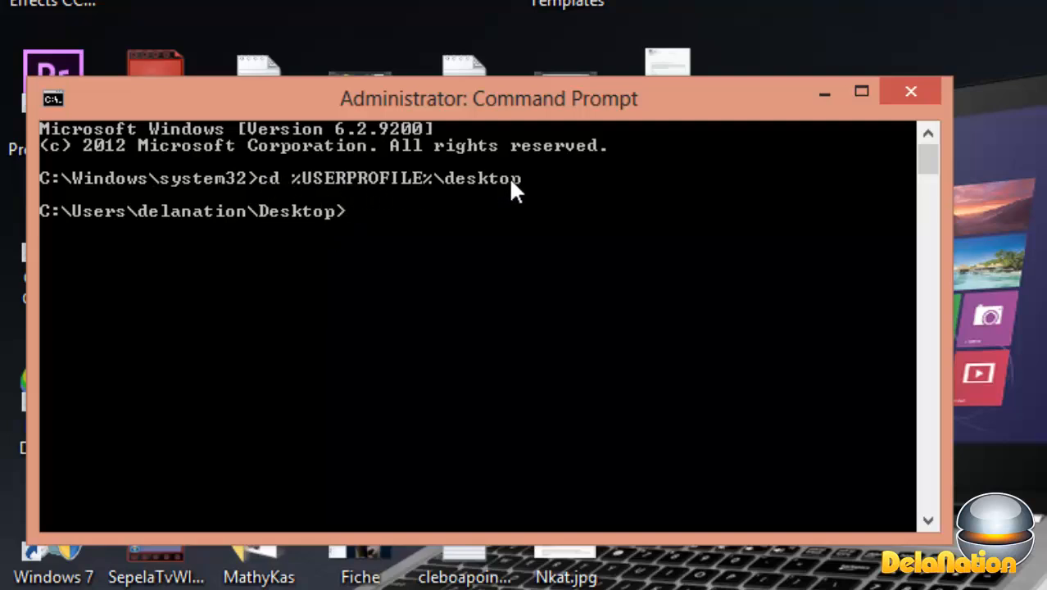
pyautogui.moveTo(393, 225)
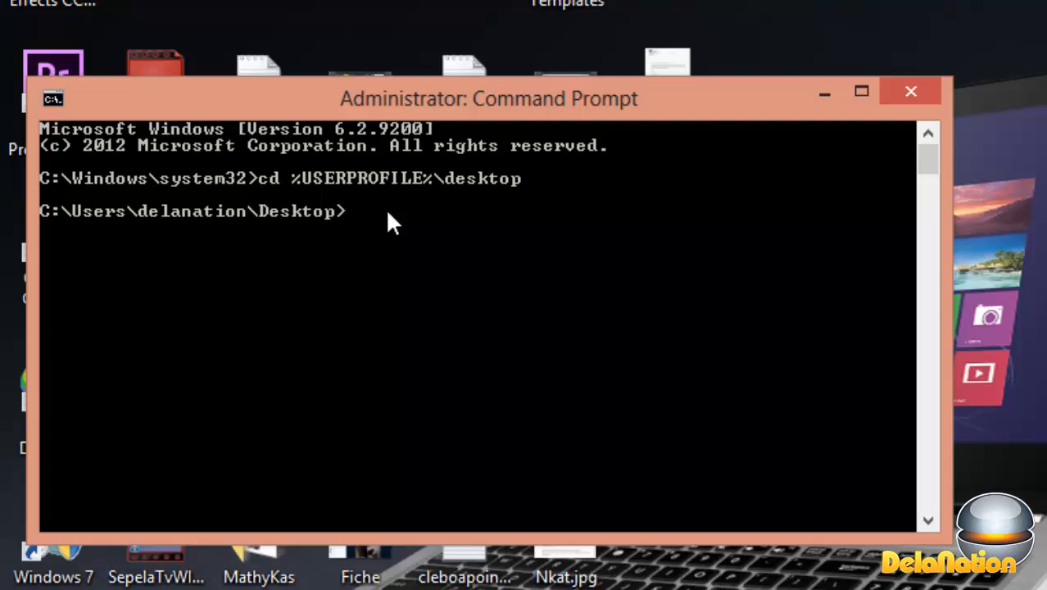
pyautogui.moveTo(421, 370)
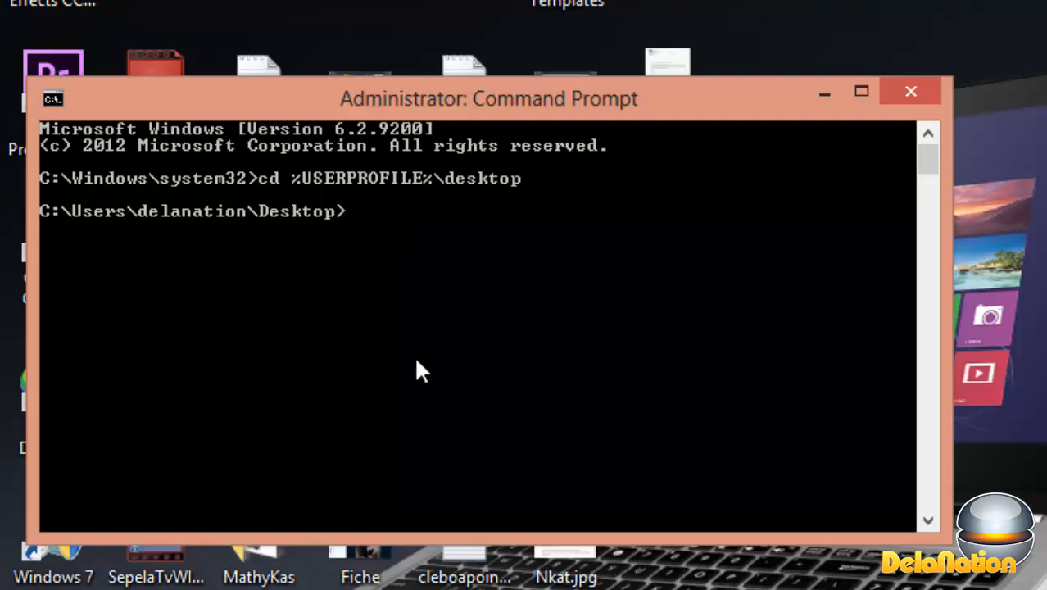
# Enter the dir /x /a /p command at the Desktop prompt.
pyautogui.write('dir')
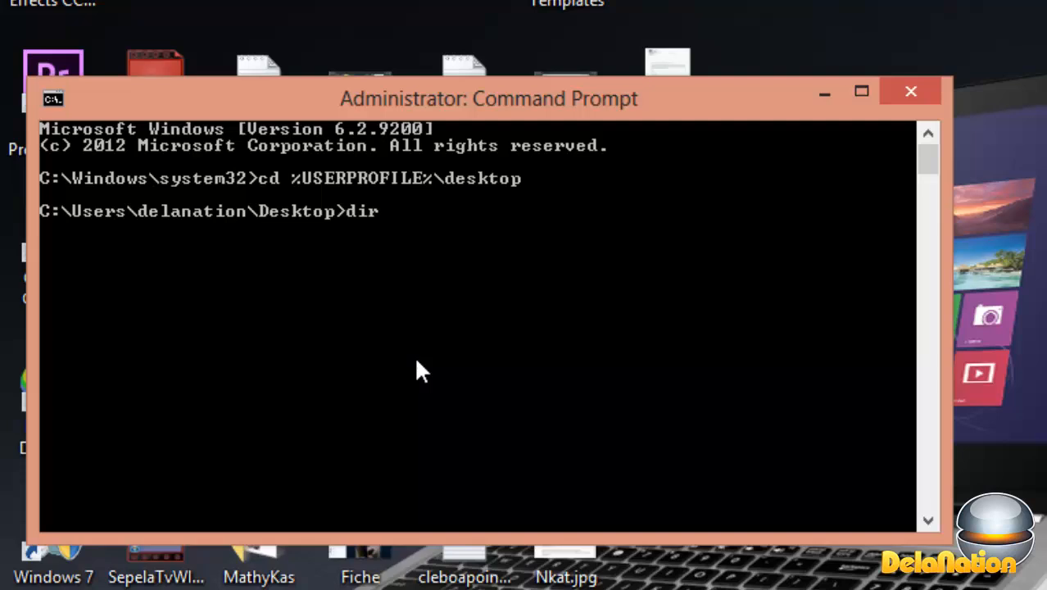
pyautogui.moveTo(459, 342)
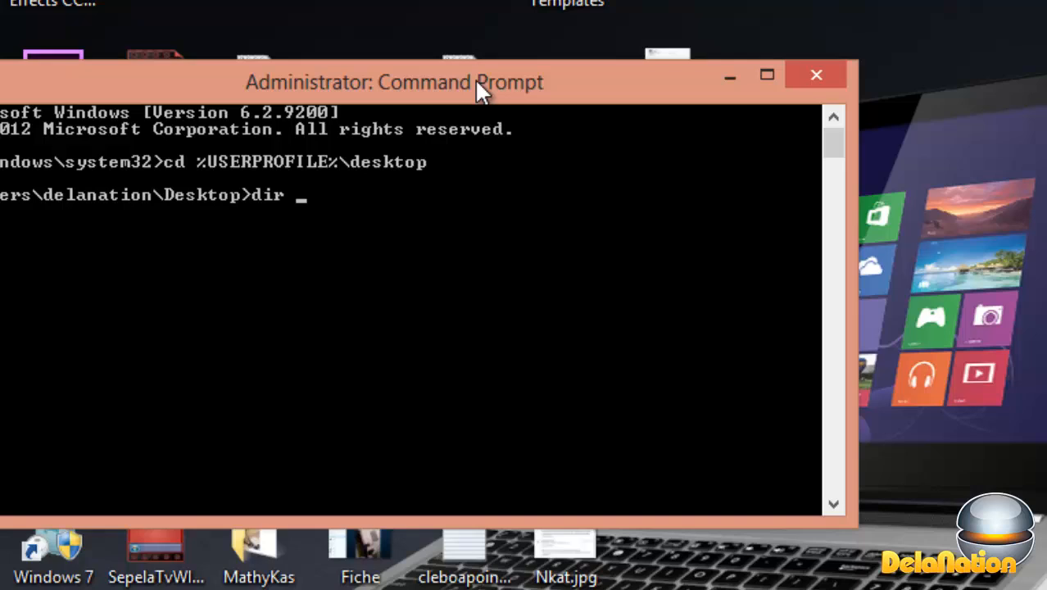
pyautogui.write('/x /a /')
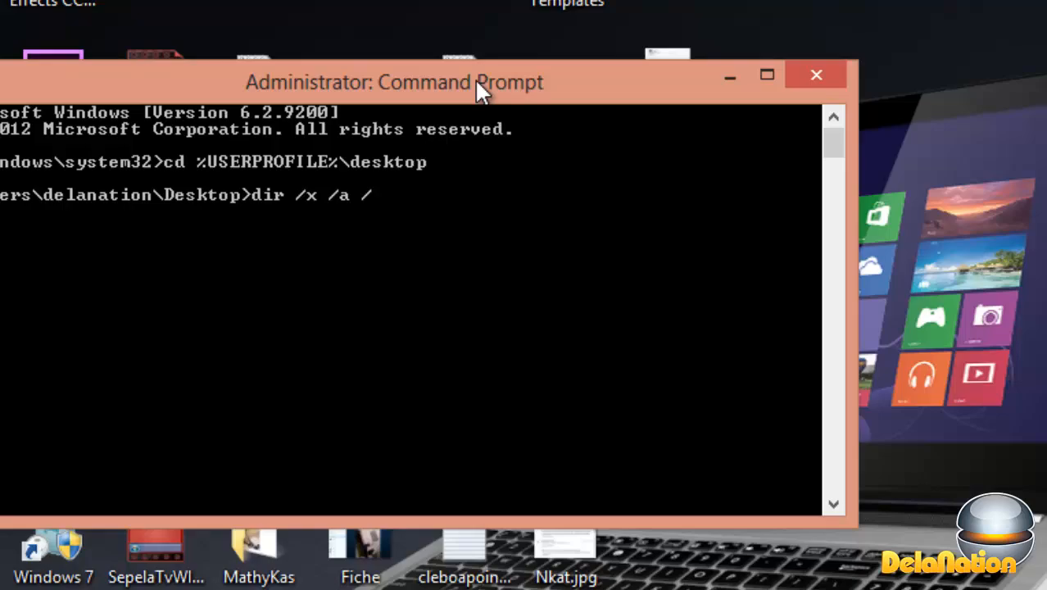
pyautogui.write('p')
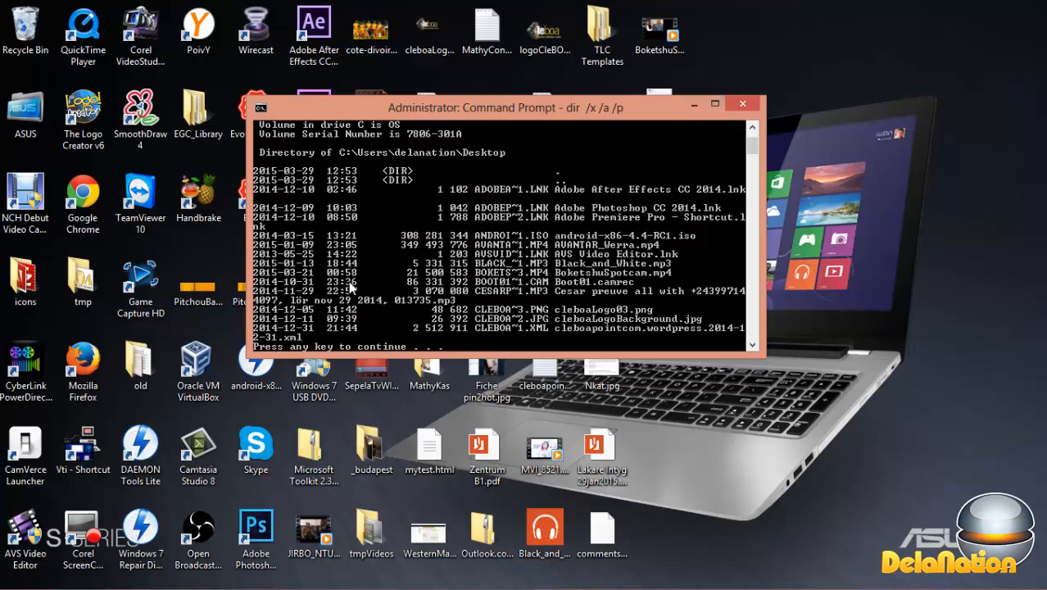
pyautogui.moveTo(406, 354)
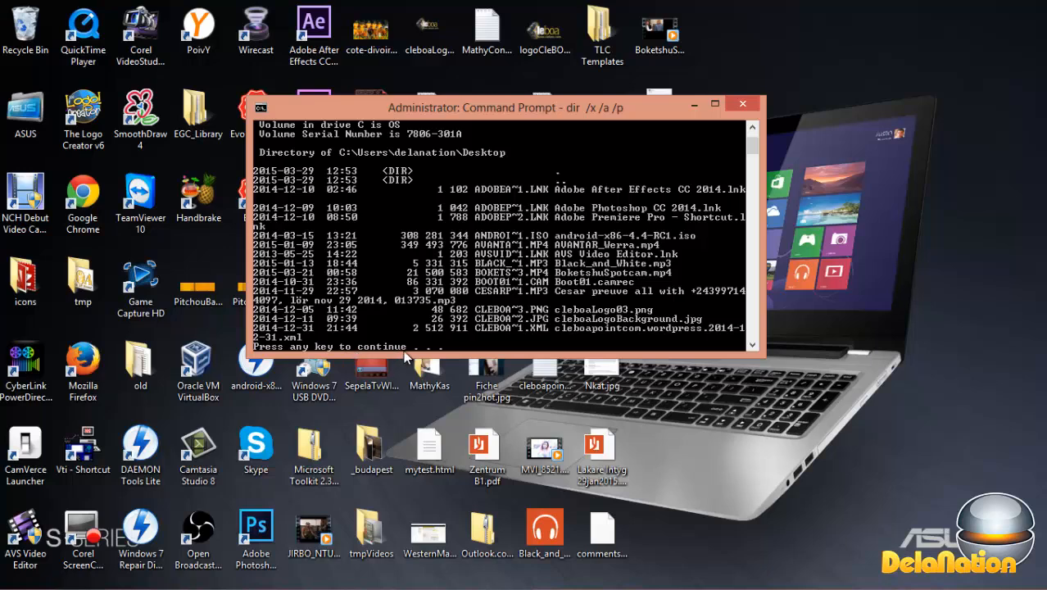
pyautogui.moveTo(473, 358)
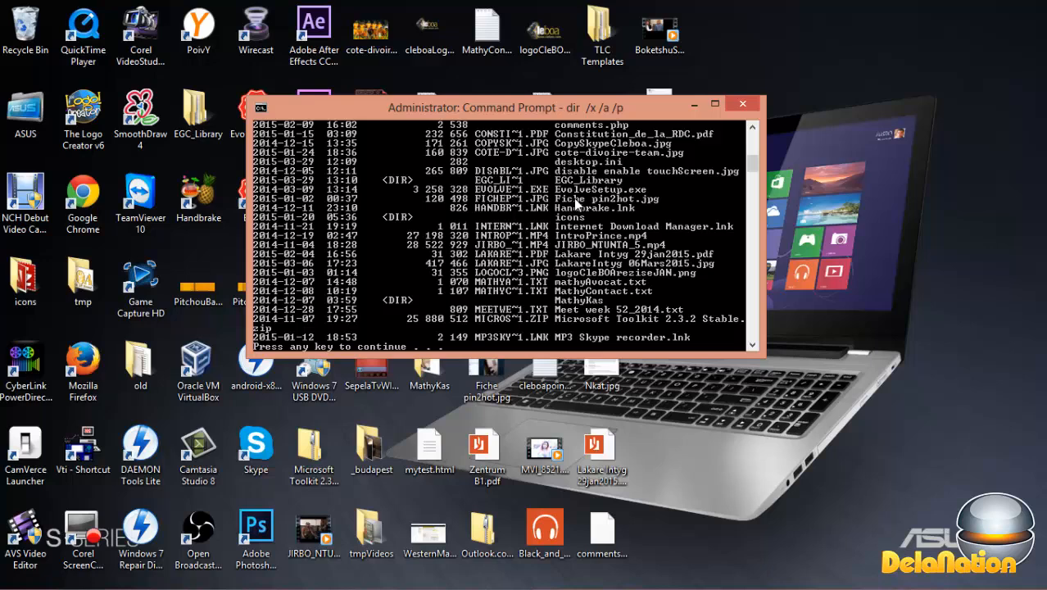
# Drag the console left to uncover the [BT][ANIMAL LOVERS] desktop icon.
pyautogui.moveTo(504, 107); pyautogui.dragTo(479, 107)
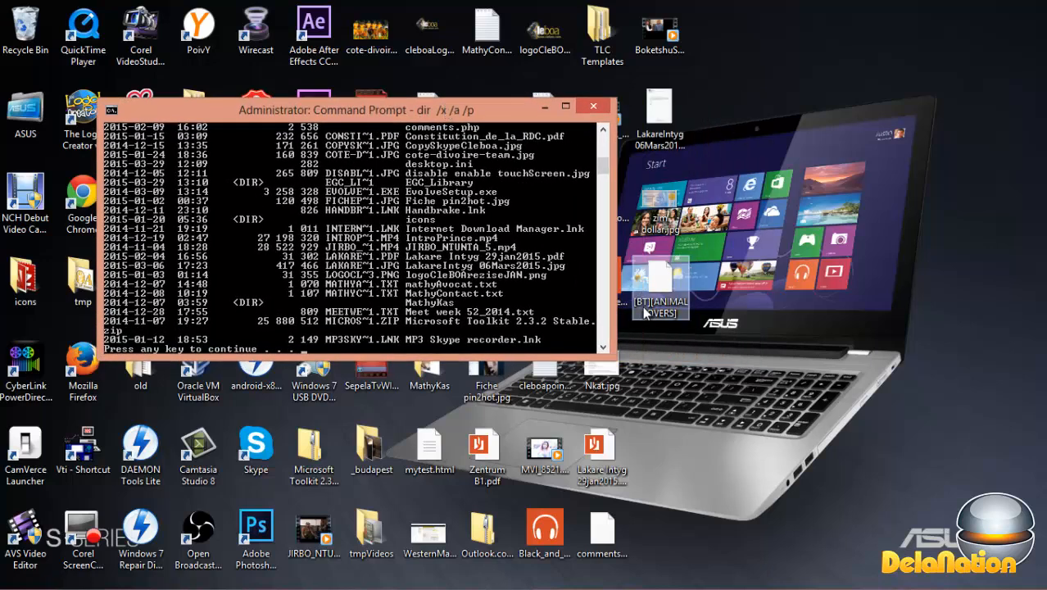
pyautogui.moveTo(642, 311)
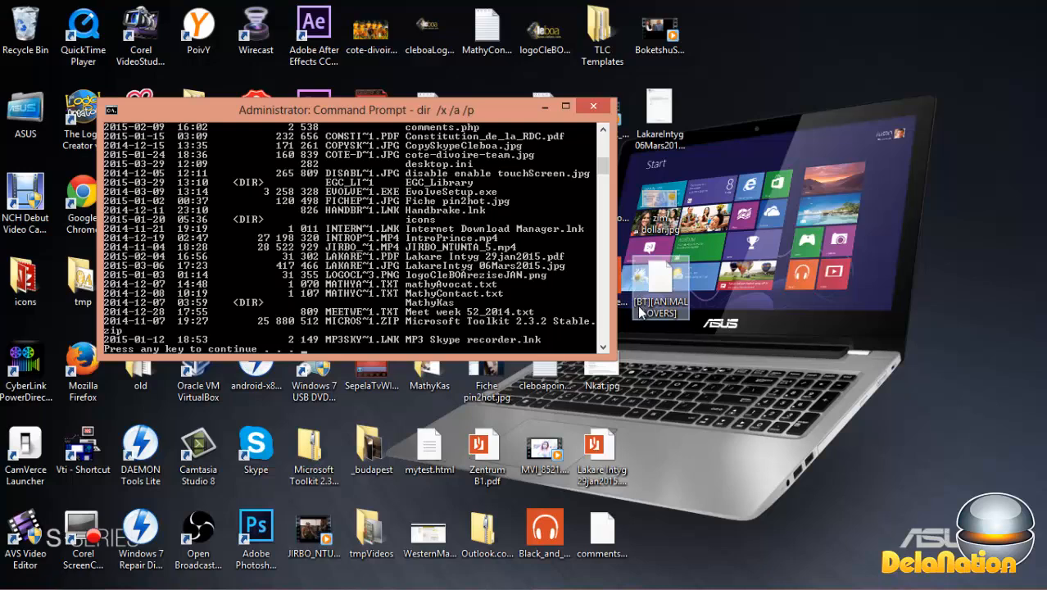
pyautogui.moveTo(655, 310)
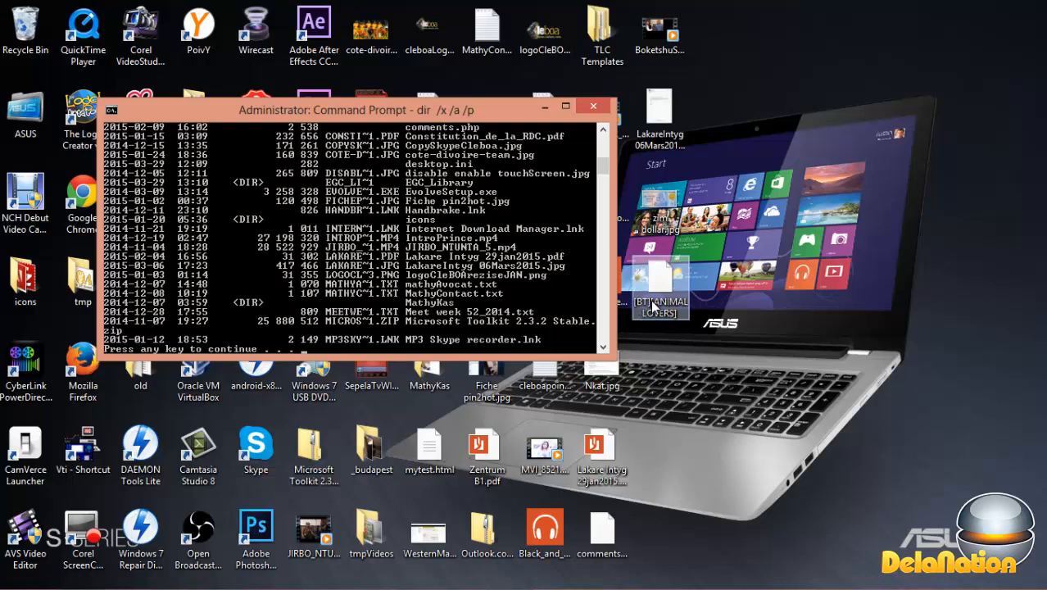
pyautogui.moveTo(566, 166)
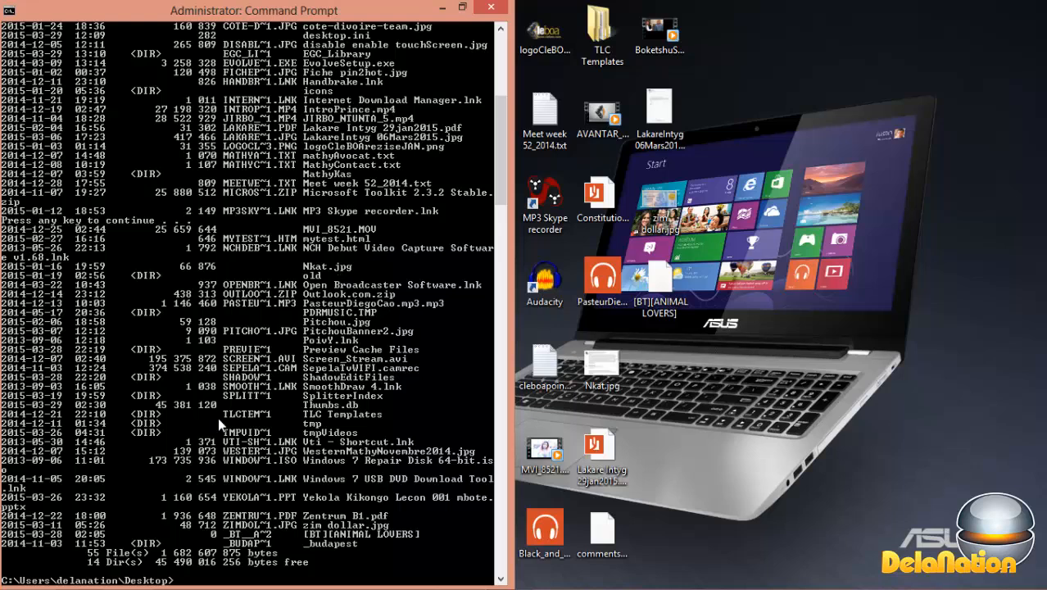
pyautogui.moveTo(418, 82)
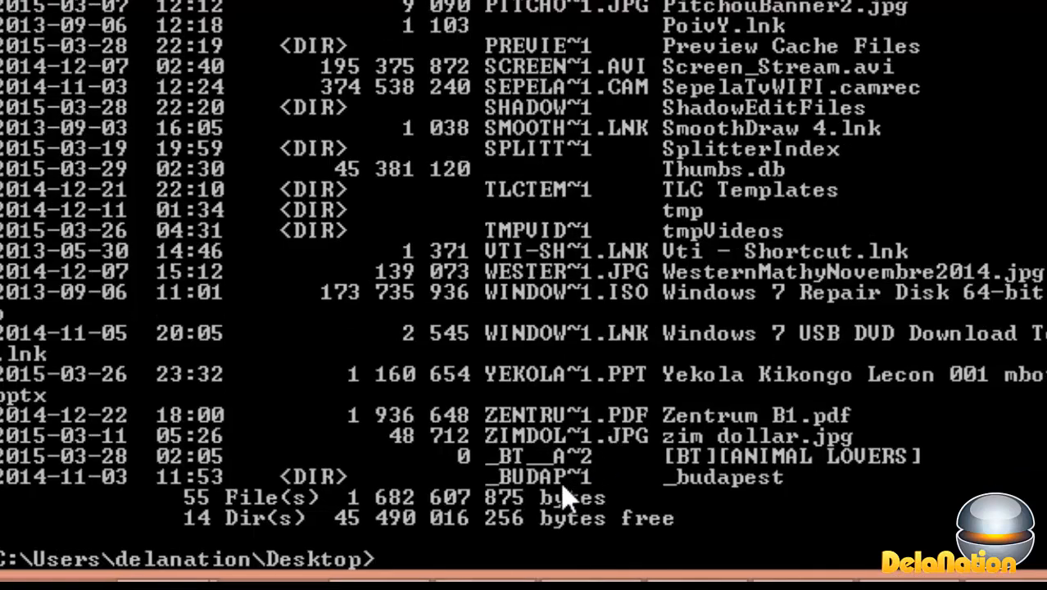
pyautogui.moveTo(663, 487)
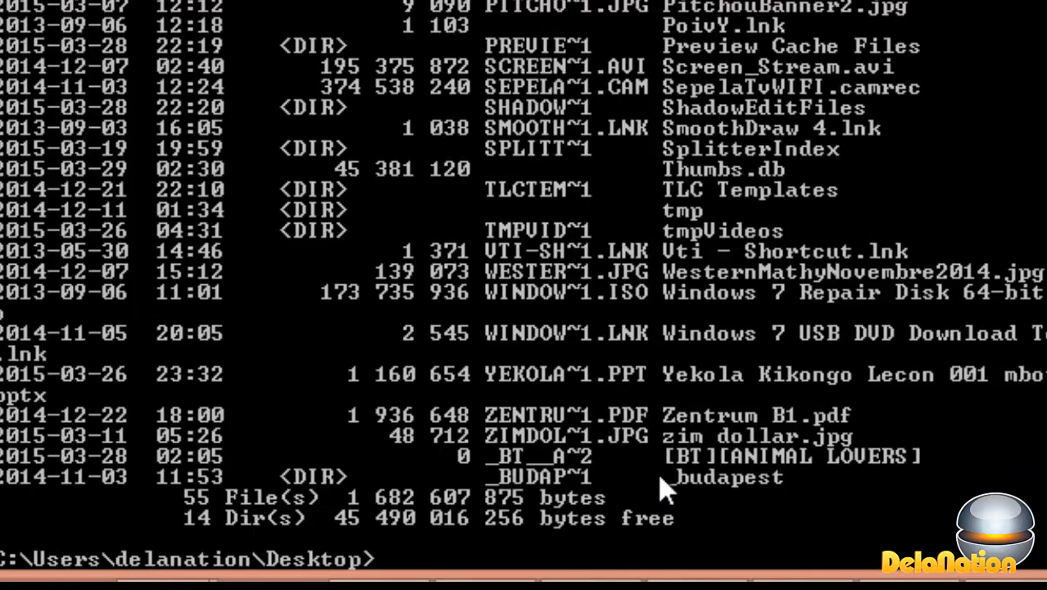
pyautogui.moveTo(830, 473)
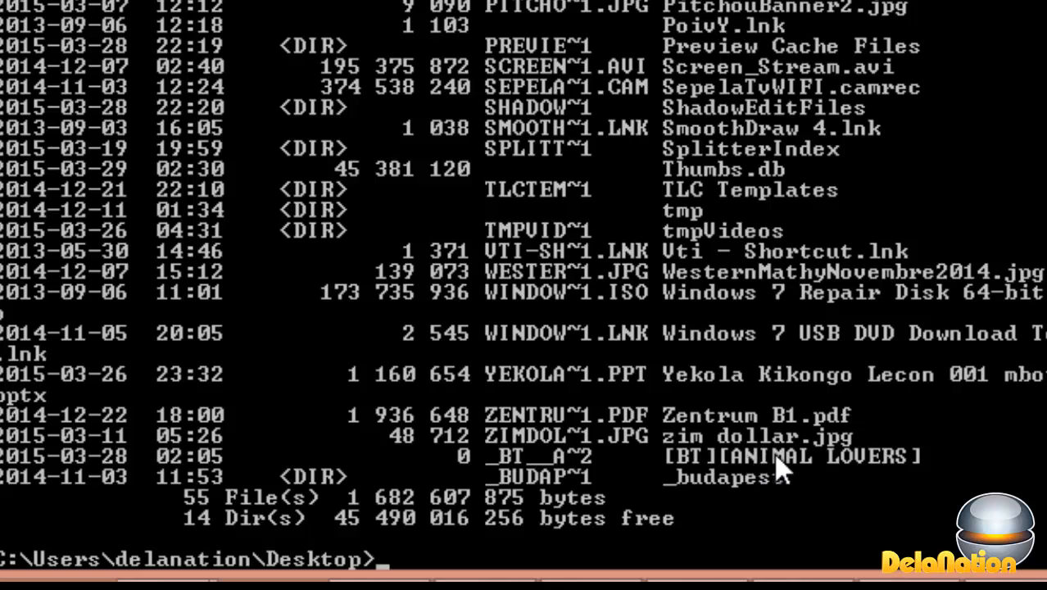
pyautogui.moveTo(503, 483)
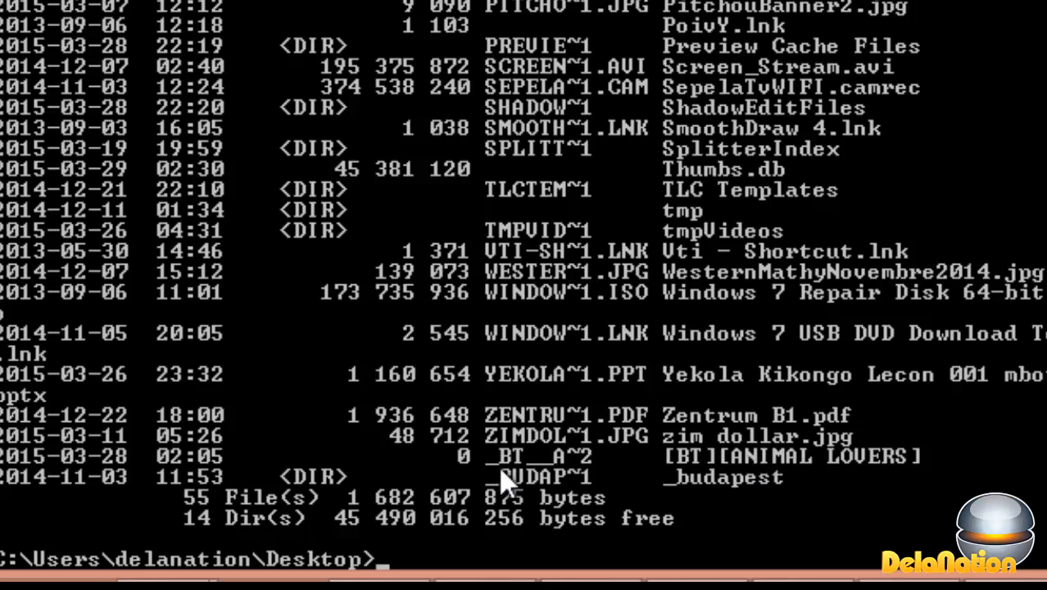
pyautogui.moveTo(582, 471)
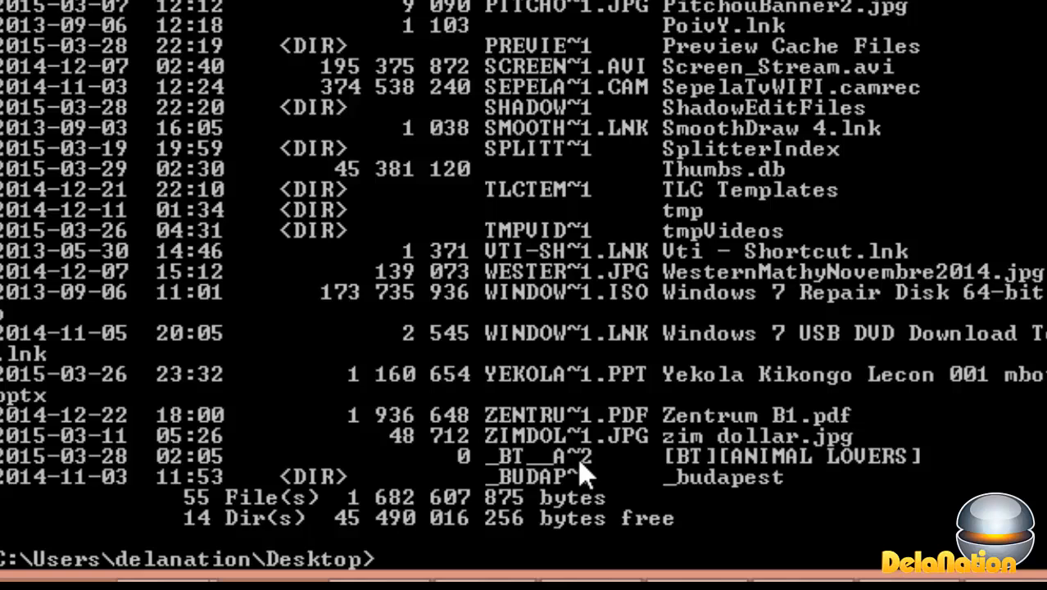
pyautogui.moveTo(578, 473)
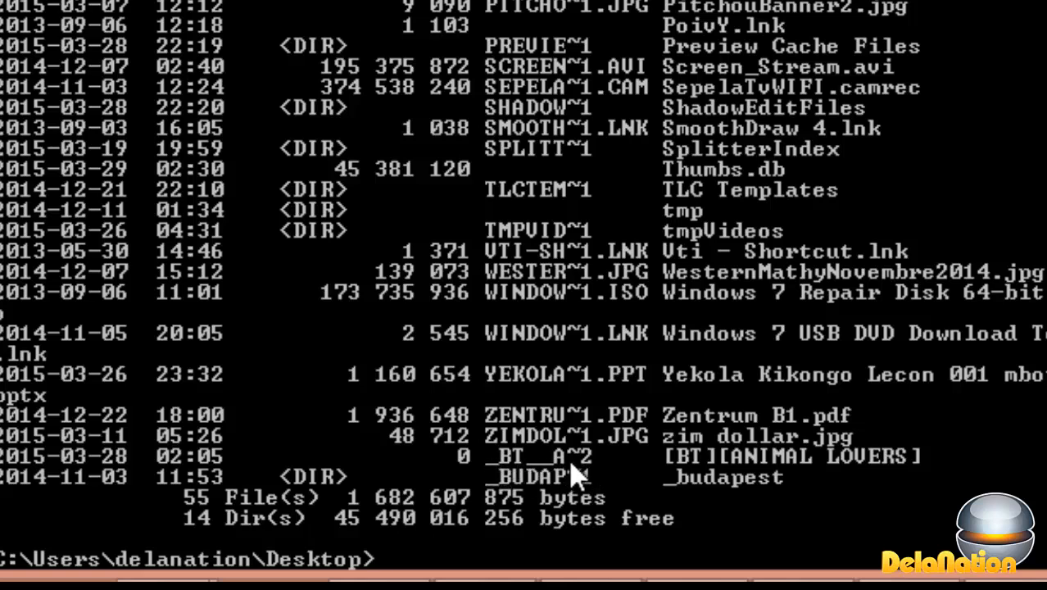
pyautogui.moveTo(602, 463)
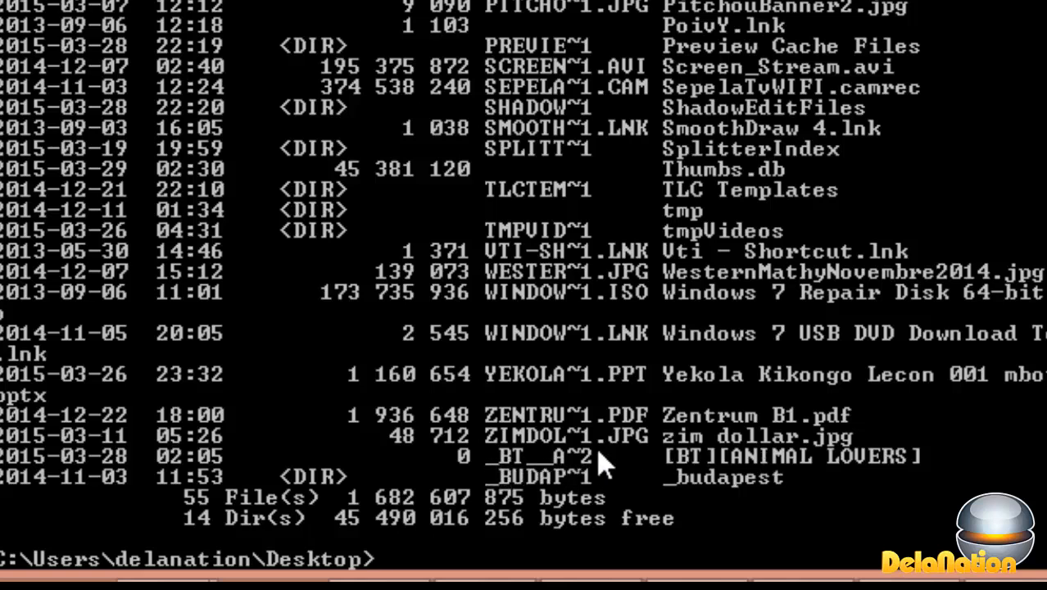
pyautogui.moveTo(520, 464)
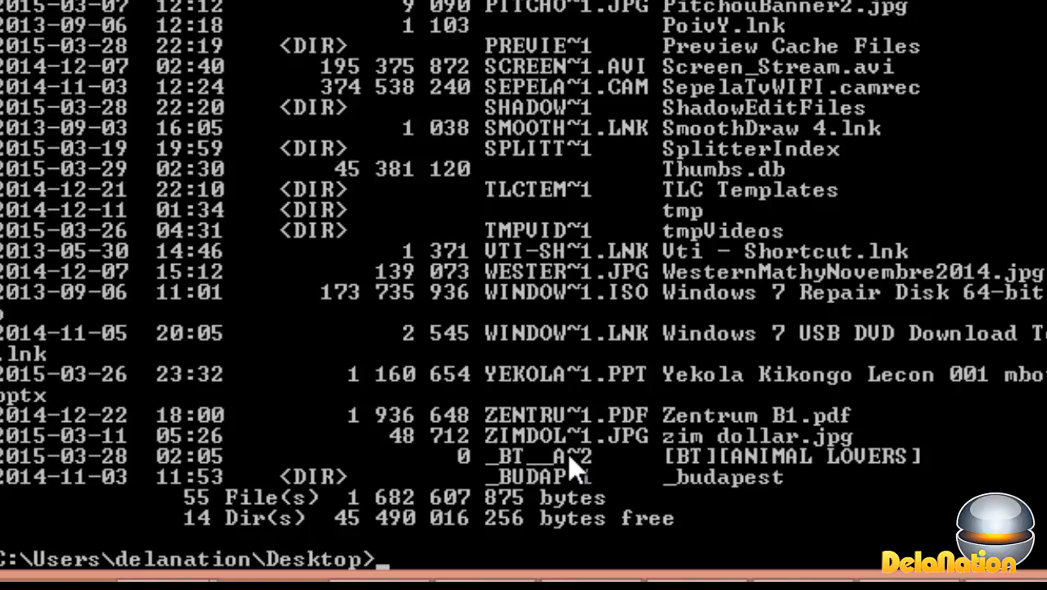
# Enter del /q /s _BT__A~2 to delete [BT][ANIMAL LOVERS] by its short name.
pyautogui.scroll(-3)
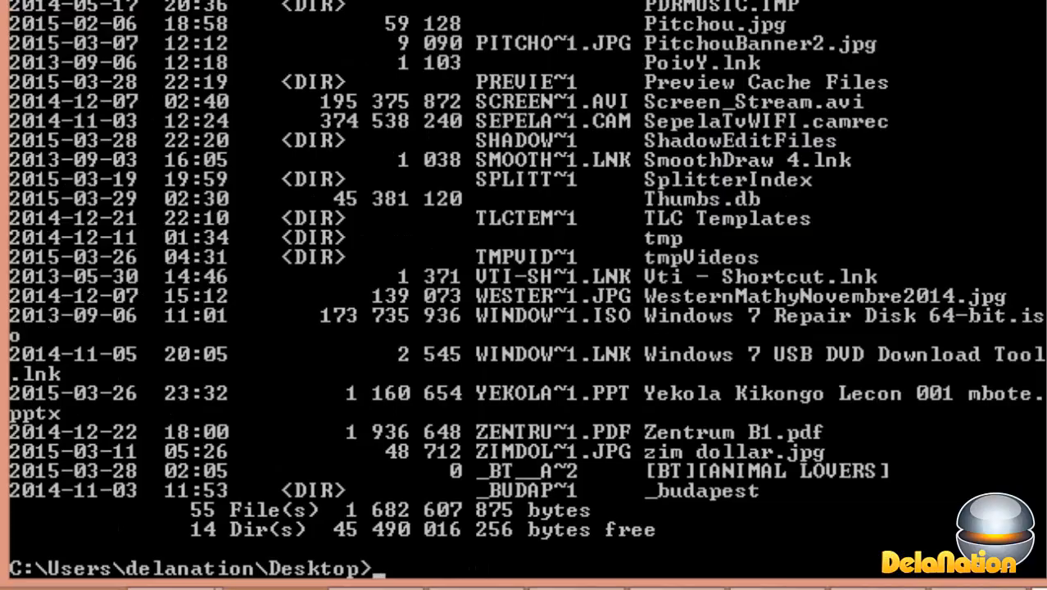
pyautogui.write('del')
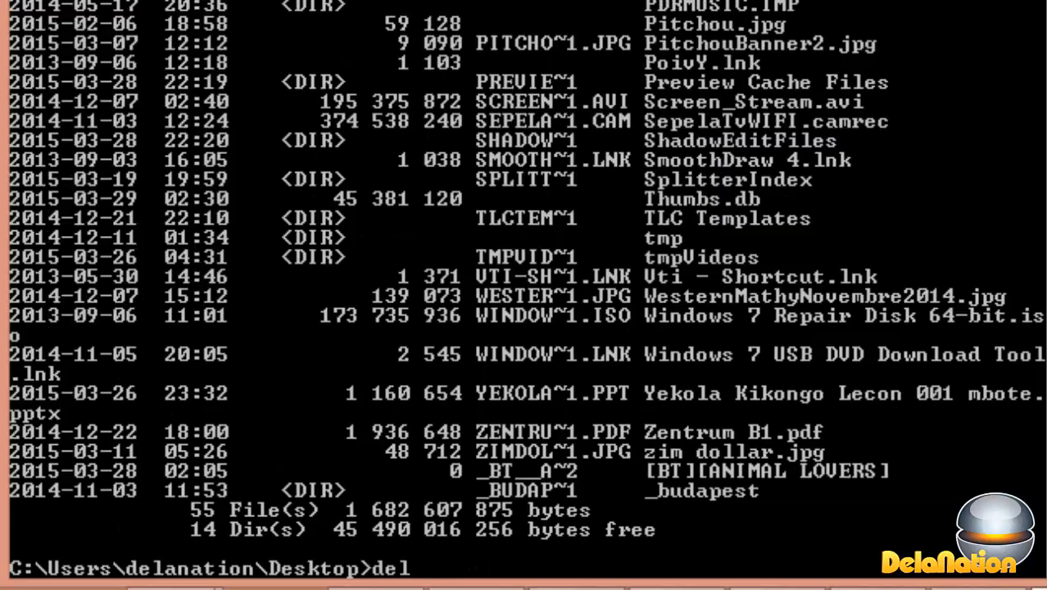
pyautogui.write('/q')
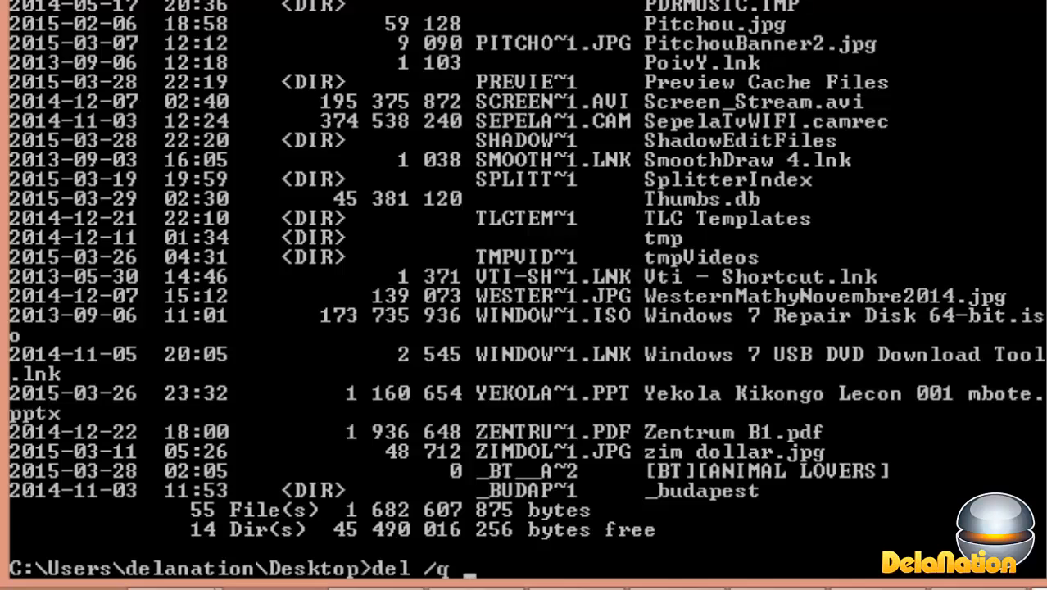
pyautogui.write('/s')
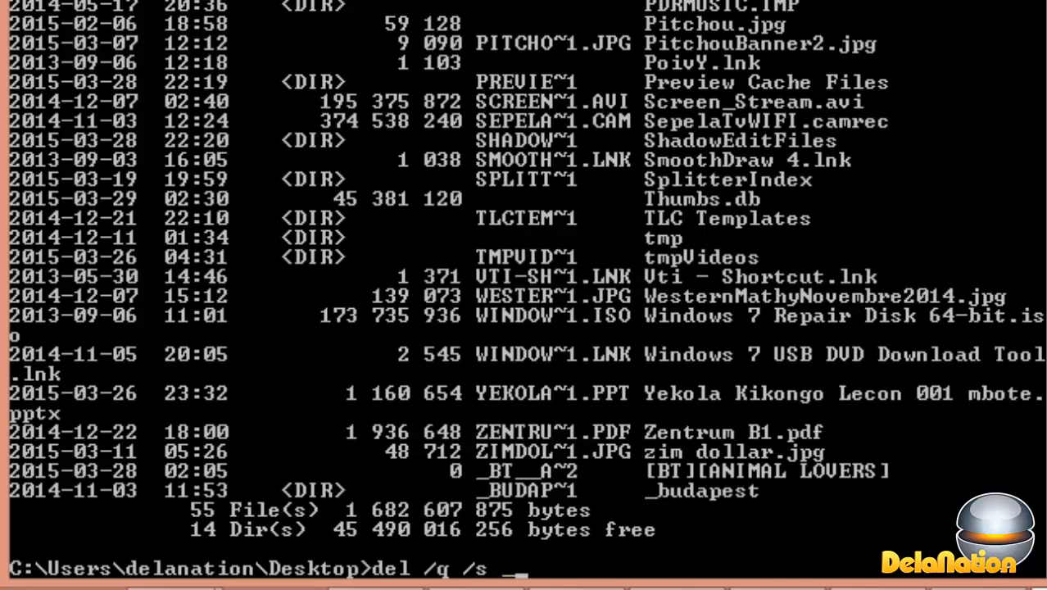
pyautogui.write('_BT')
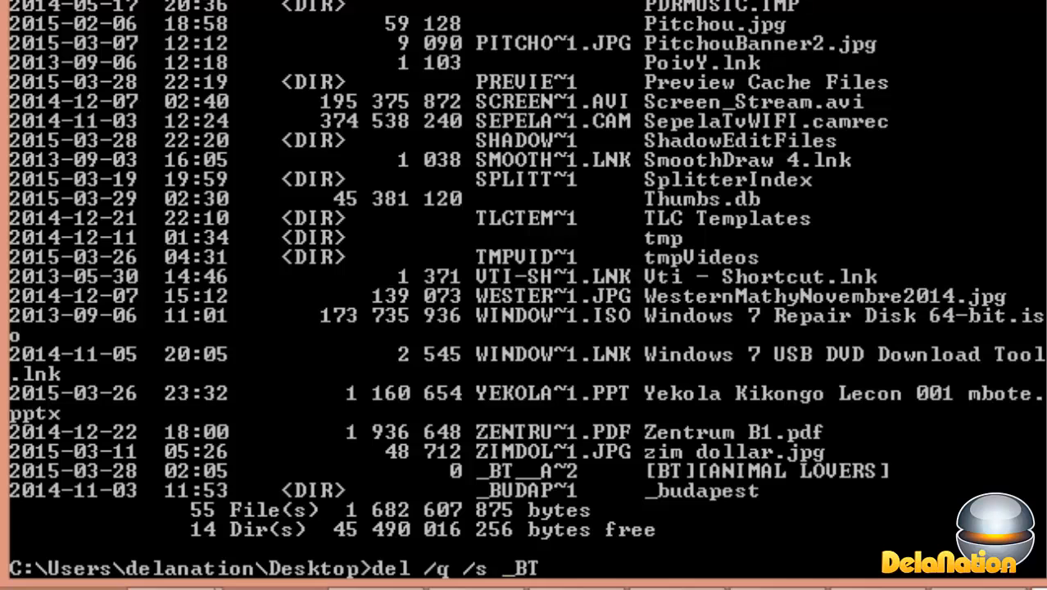
pyautogui.write('__')
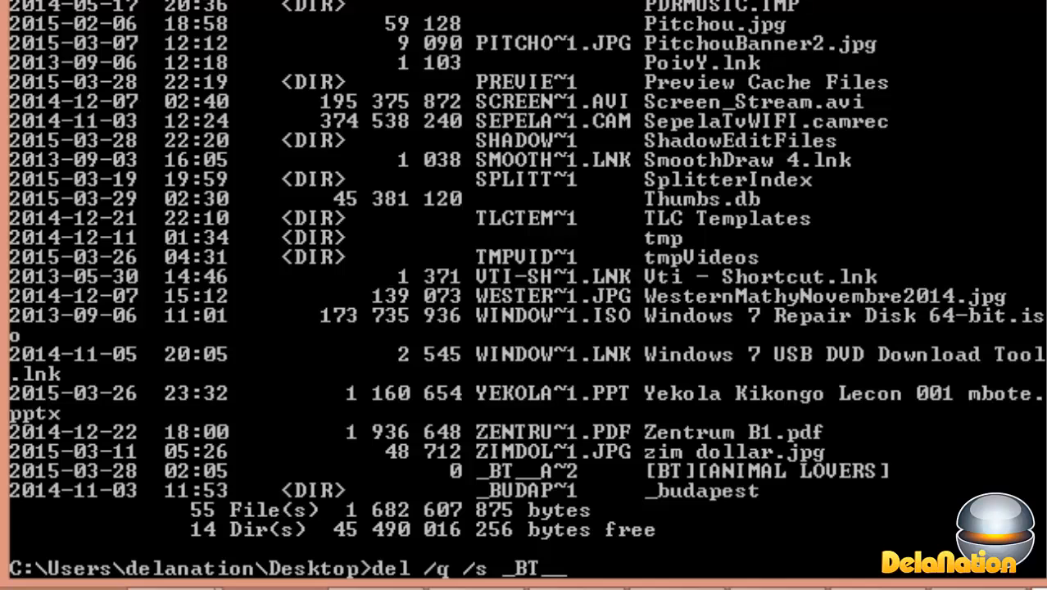
pyautogui.write('A')
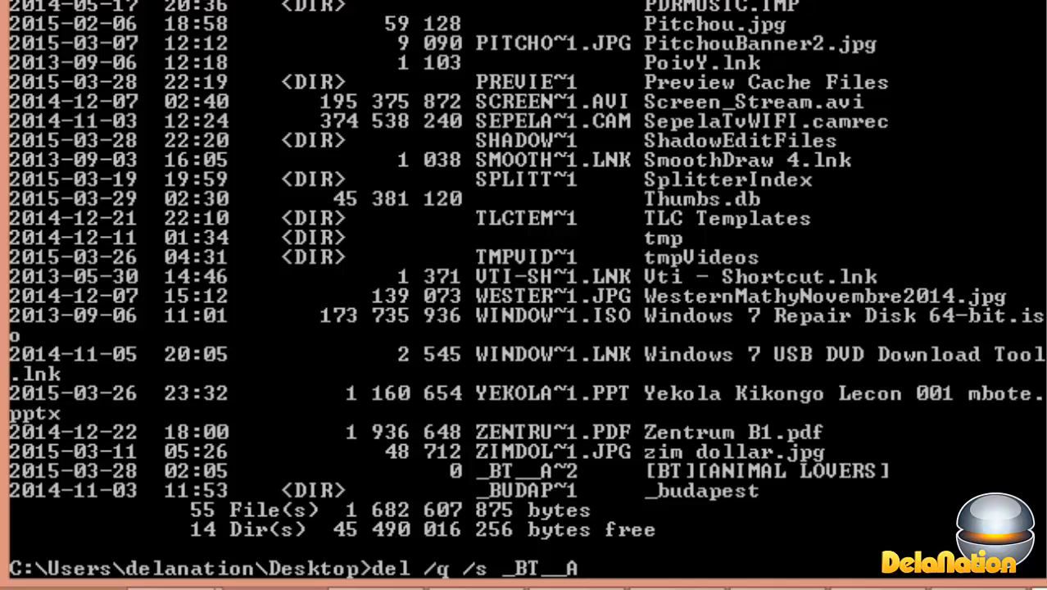
pyautogui.write('~2')
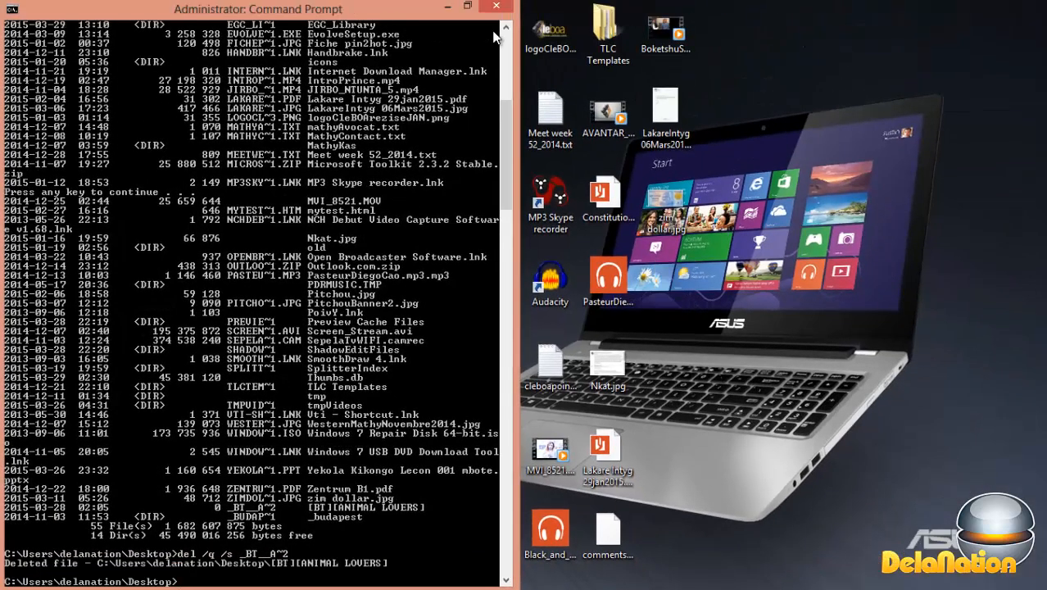
pyautogui.moveTo(672, 285)
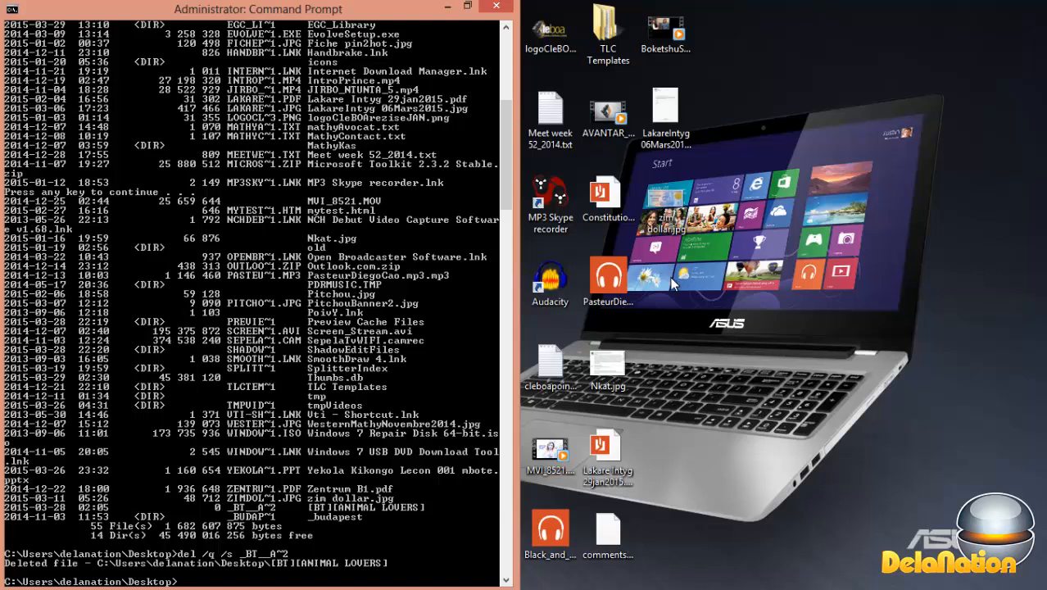
pyautogui.moveTo(674, 318)
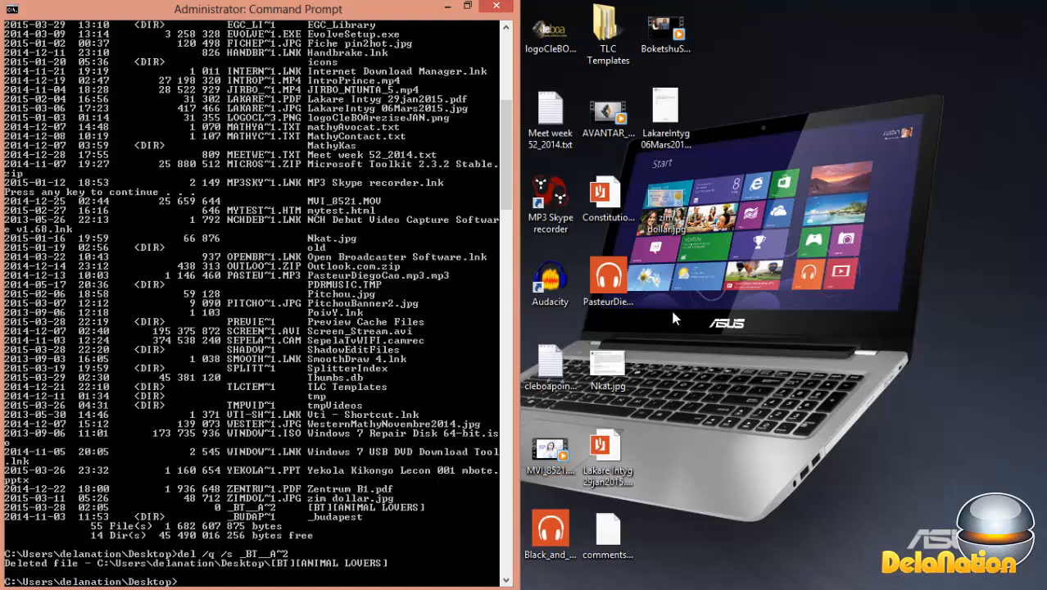
pyautogui.moveTo(660, 302)
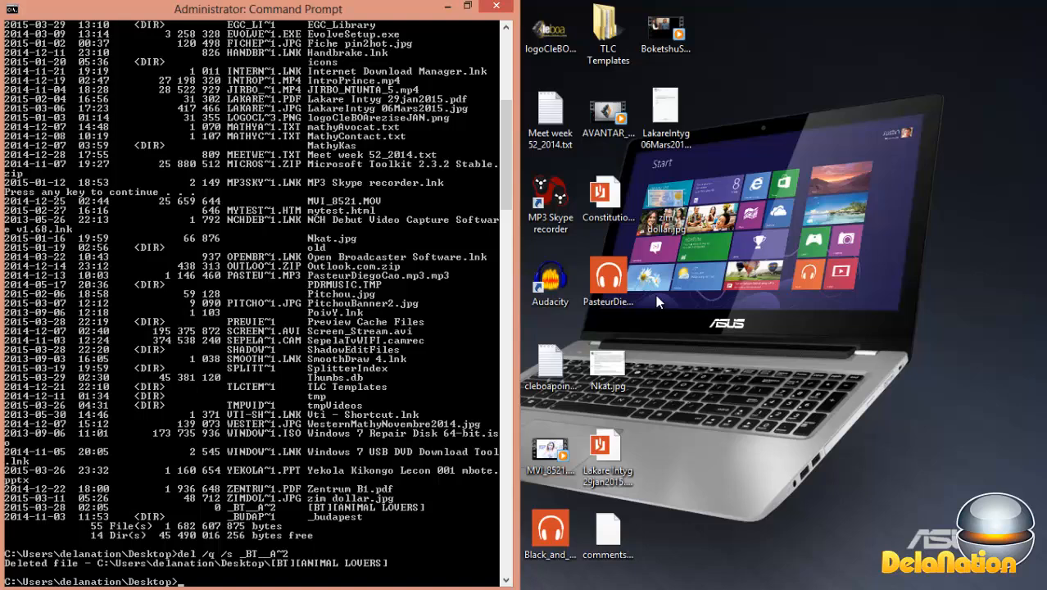
pyautogui.moveTo(456, 189)
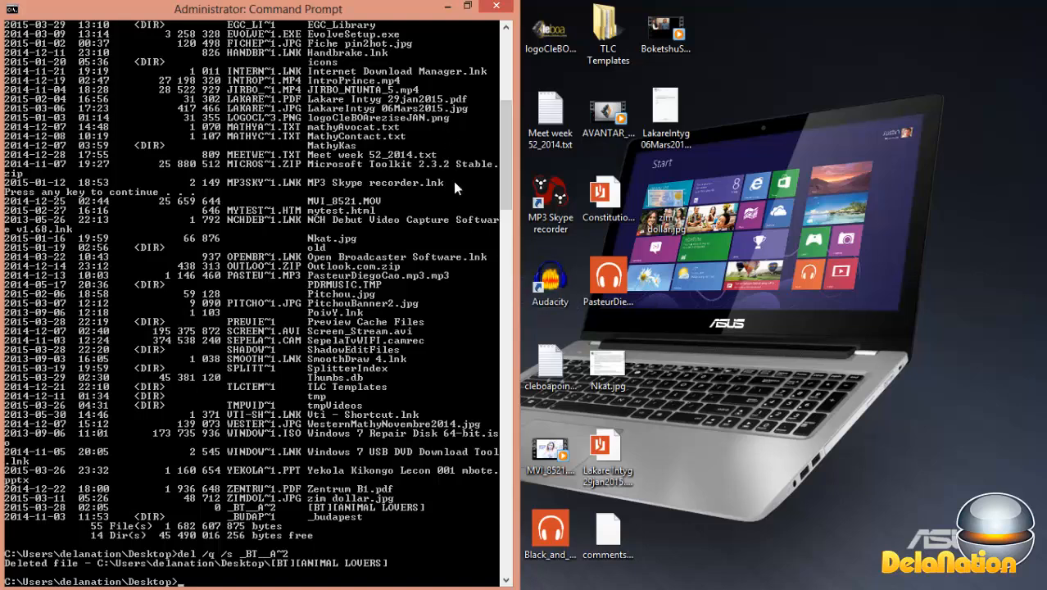
pyautogui.moveTo(672, 285)
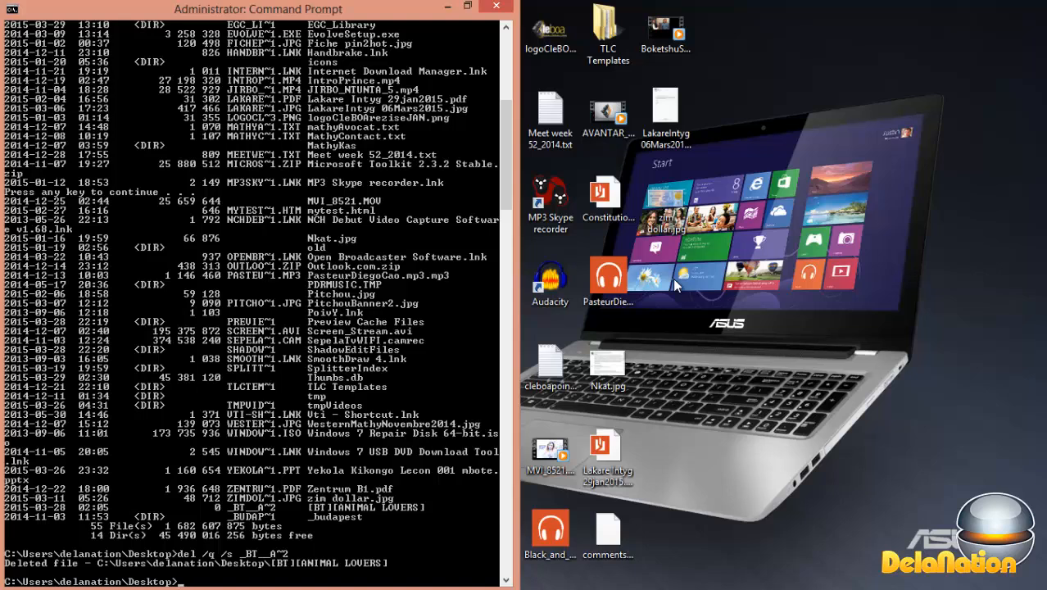
pyautogui.moveTo(691, 285)
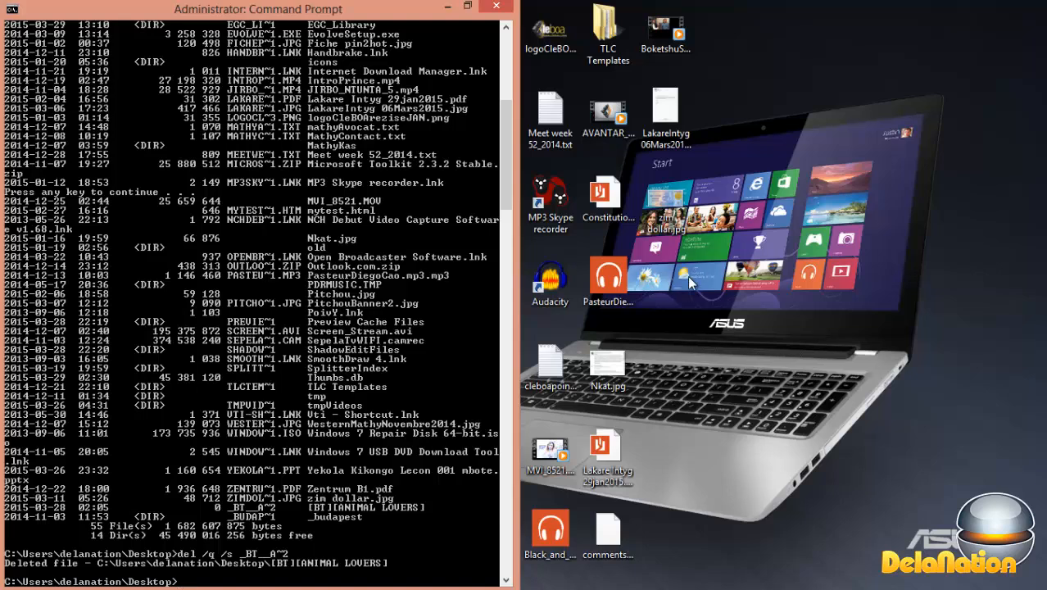